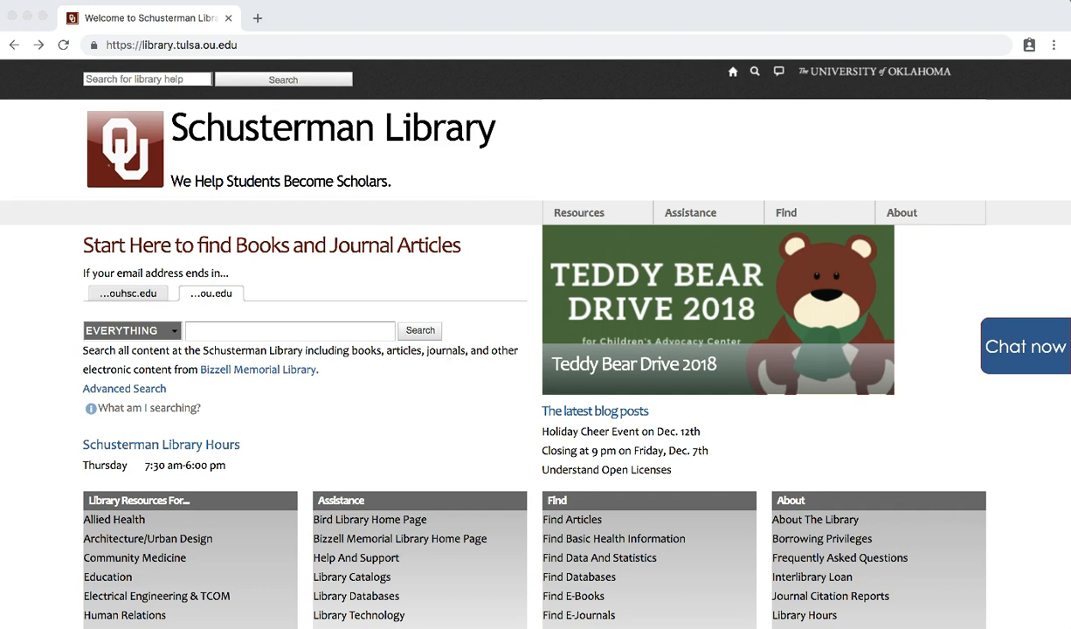
# - Scroll the Nursing resource guide down to the CINAHL Complete database entry
pyautogui.scroll(-3)
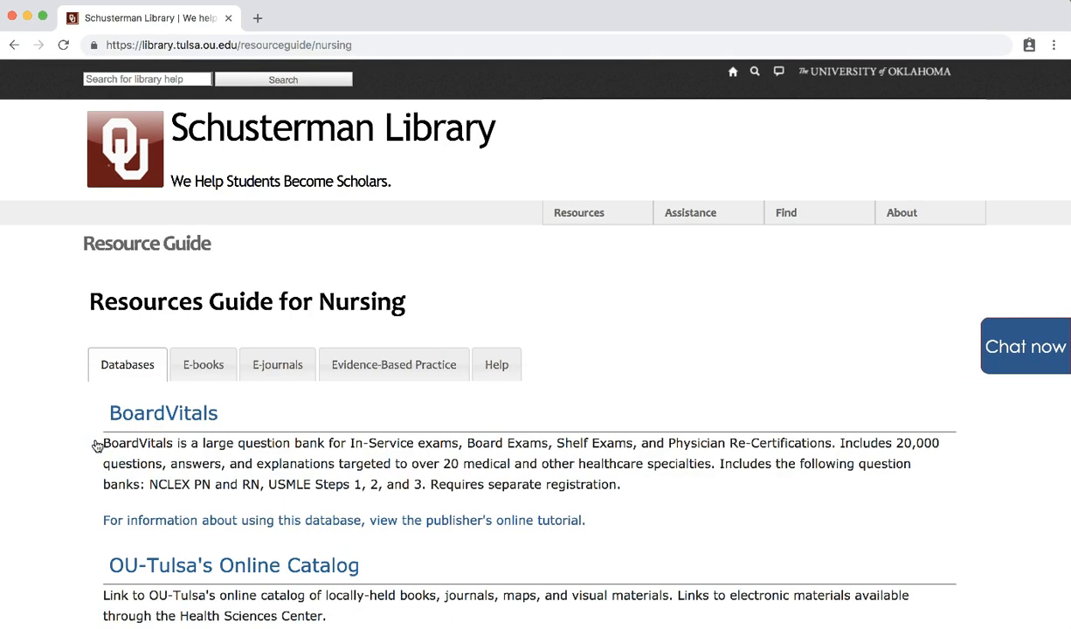
pyautogui.scroll(-3)
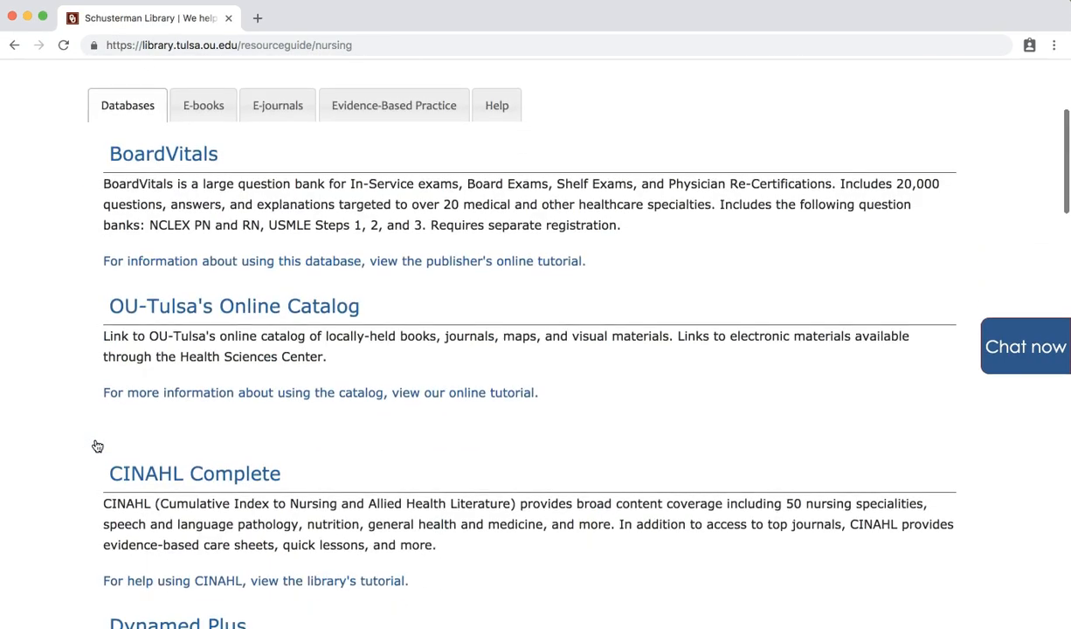
# - Enter the CINAHL Complete database from the Nursing resource guide
pyautogui.click(194, 472)
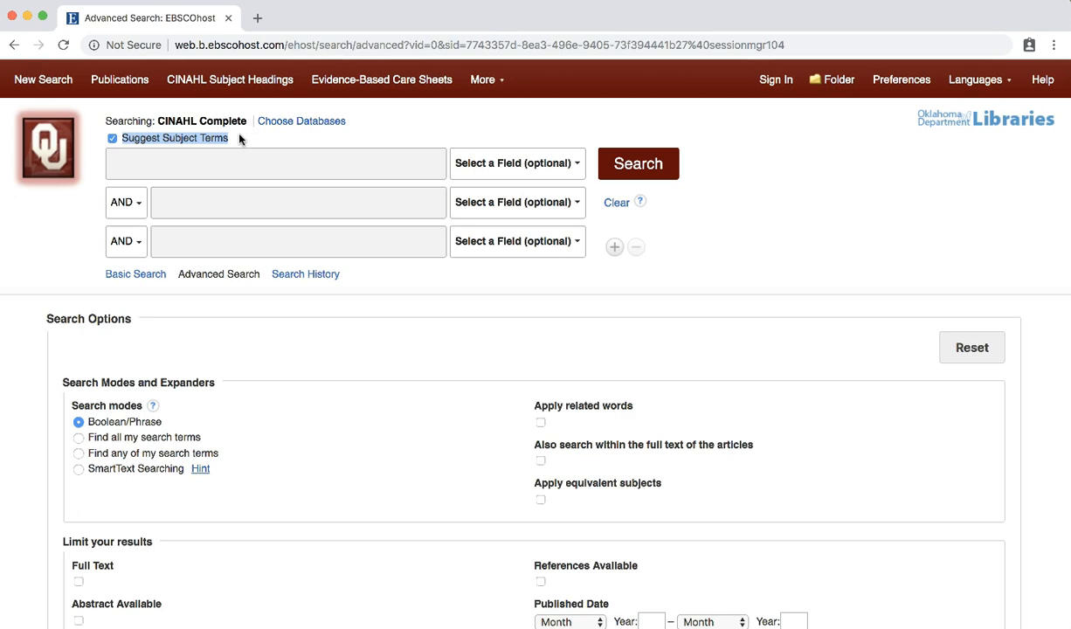
# - Search CINAHL Subject Headings for the term 'obese'
pyautogui.click(276, 164)
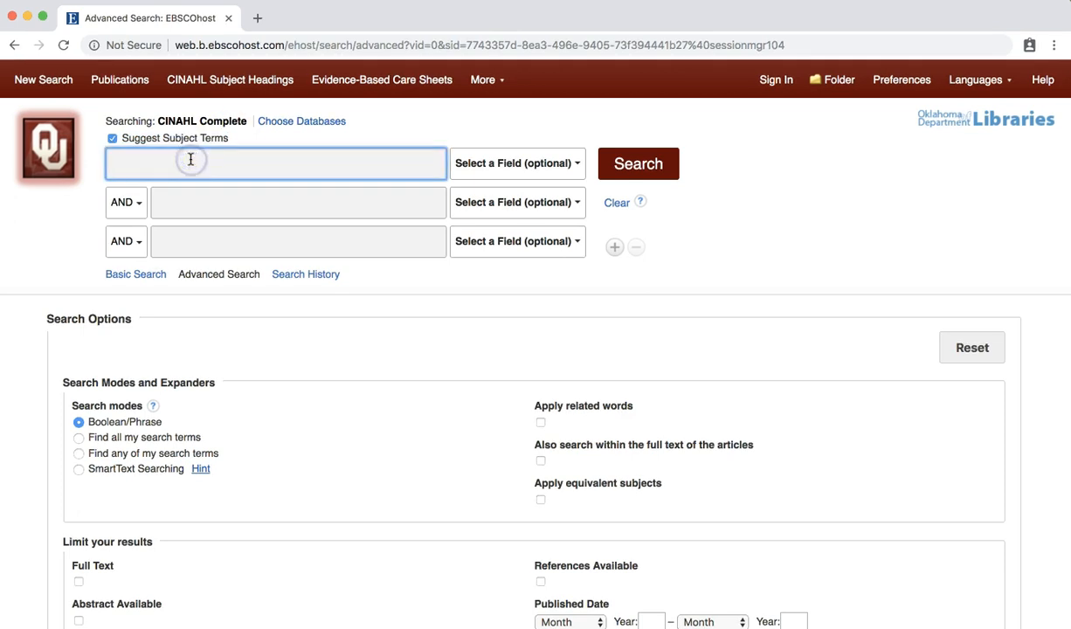
pyautogui.write('obese')
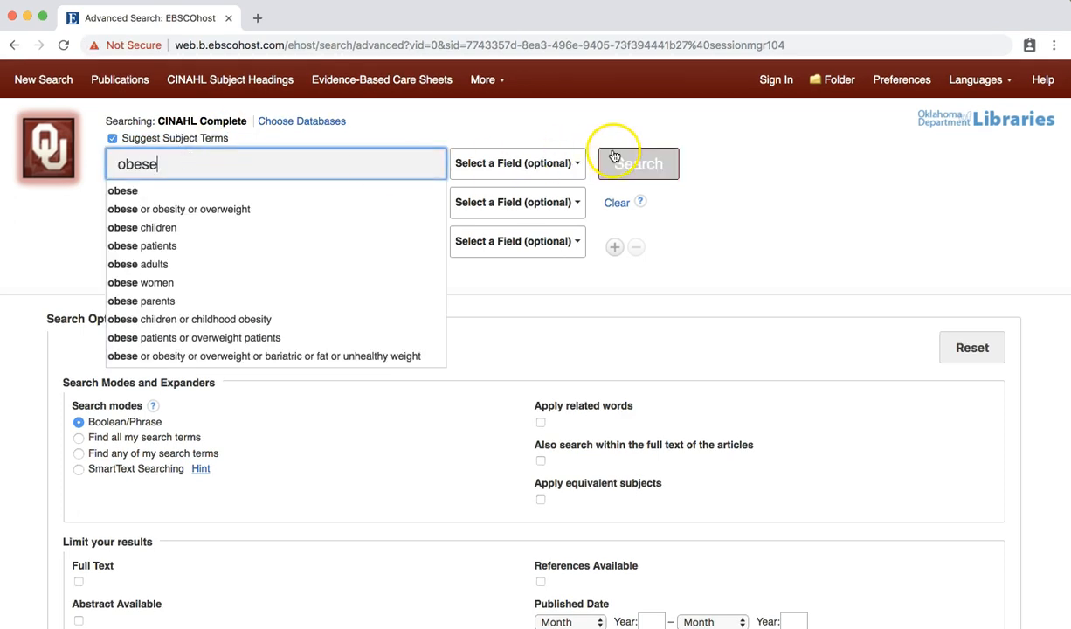
pyautogui.click(637, 164)
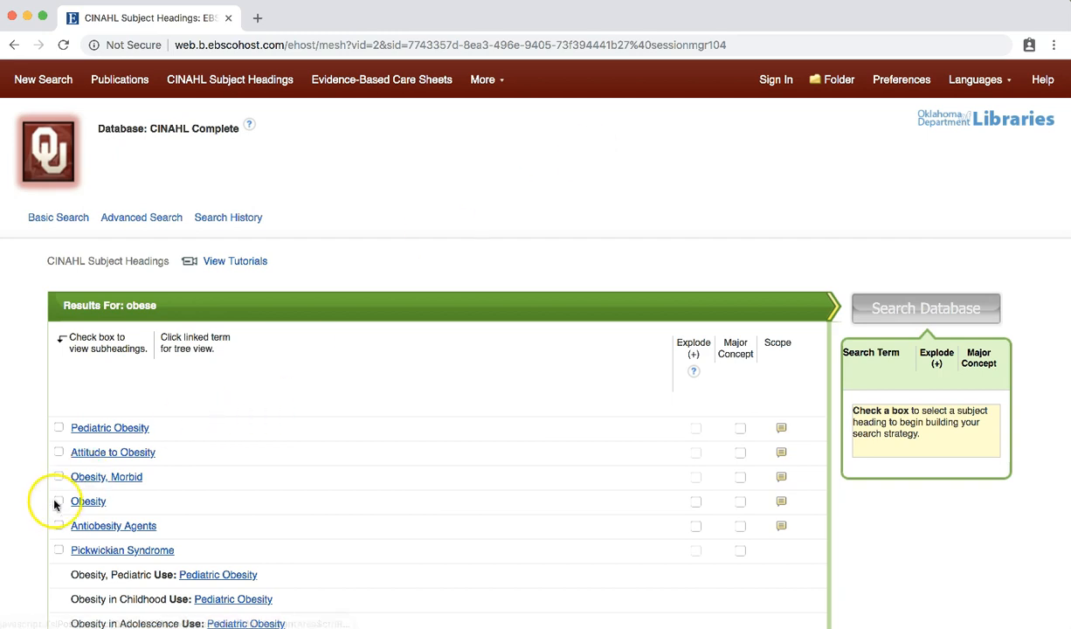
# - Select the Obesity heading with Explode (+) to include its narrower headings
pyautogui.click(60, 500)
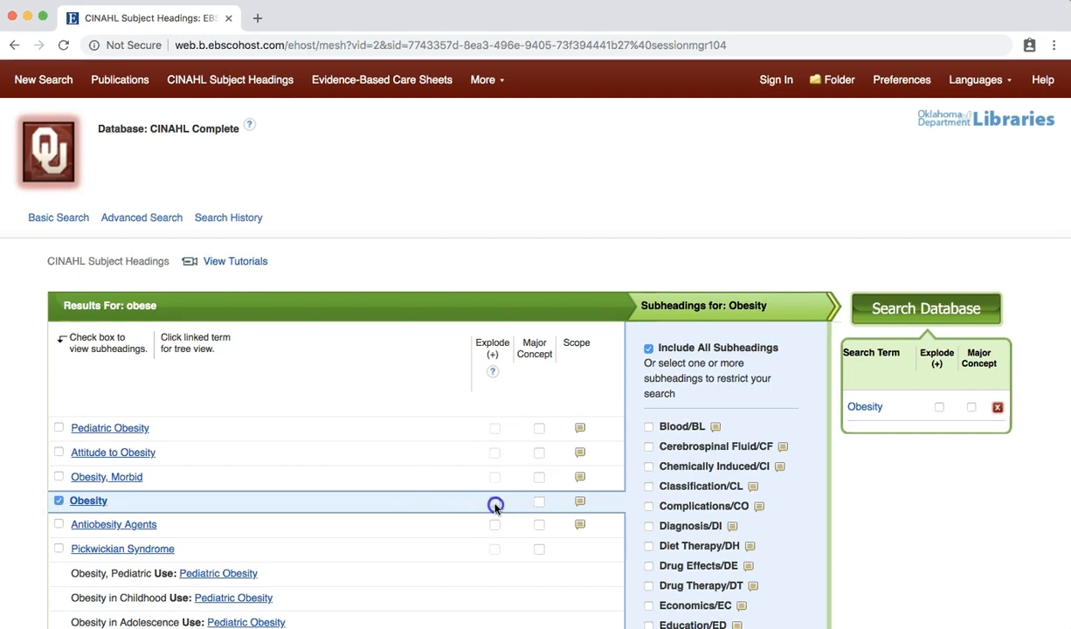
pyautogui.click(494, 501)
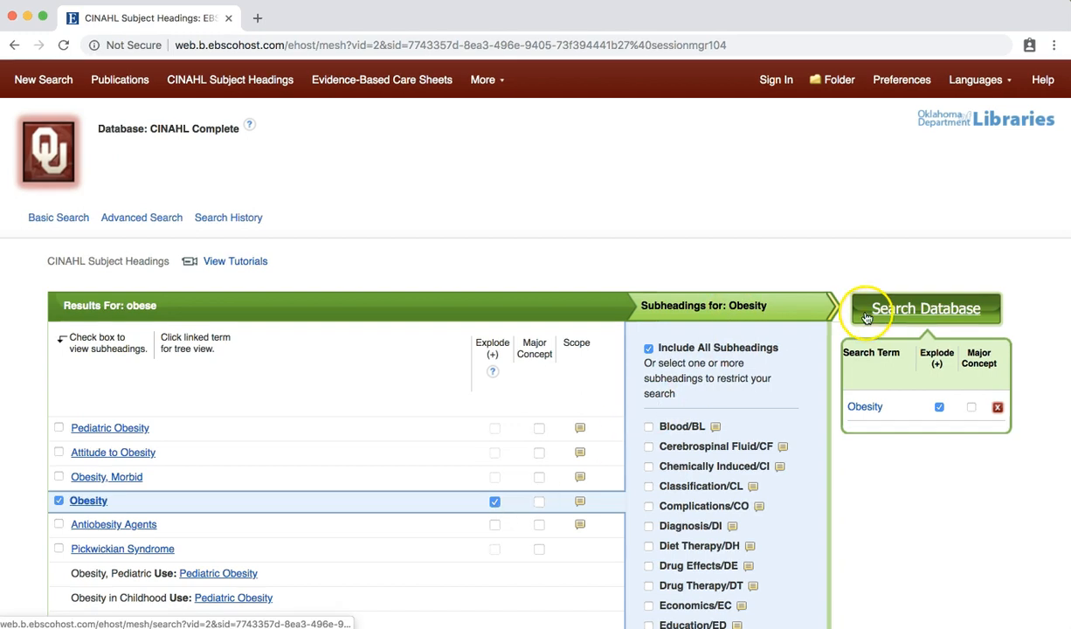
# - Run the exploded Obesity heading search, returning 82,578 results as S1
pyautogui.click(926, 308)
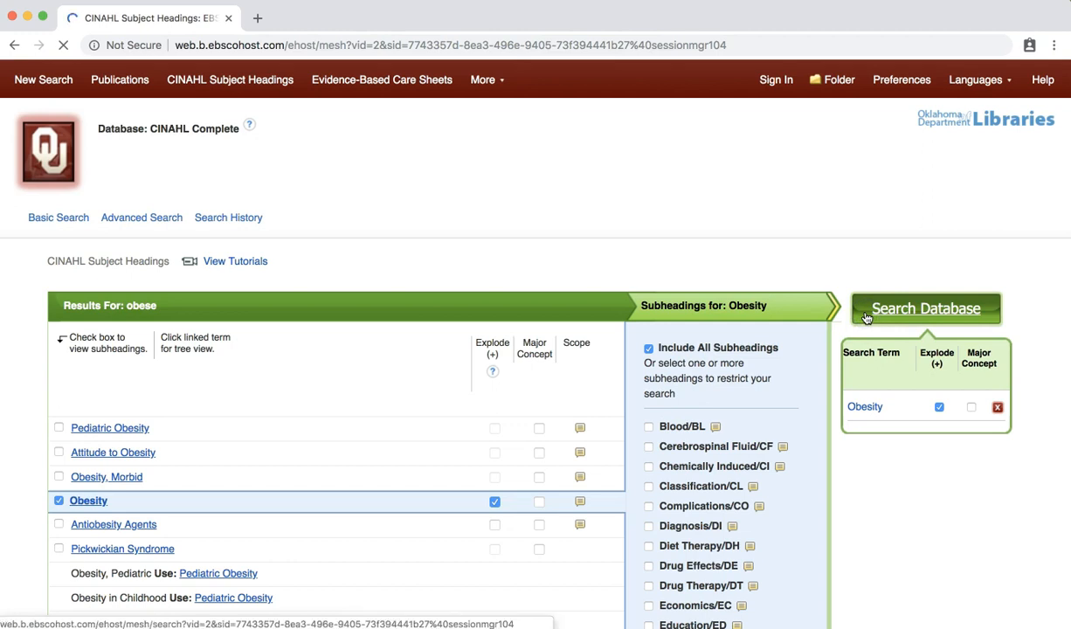
pyautogui.click(925, 308)
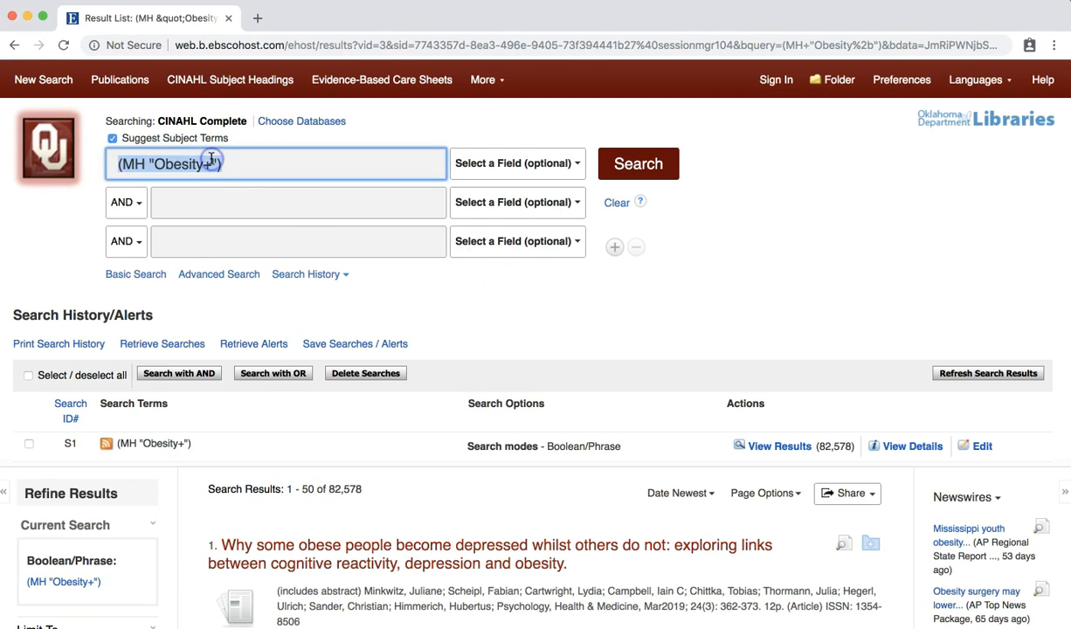
# - Look up headings for 'diet' and select Diet with Explode (+) enabled
pyautogui.click(639, 165)
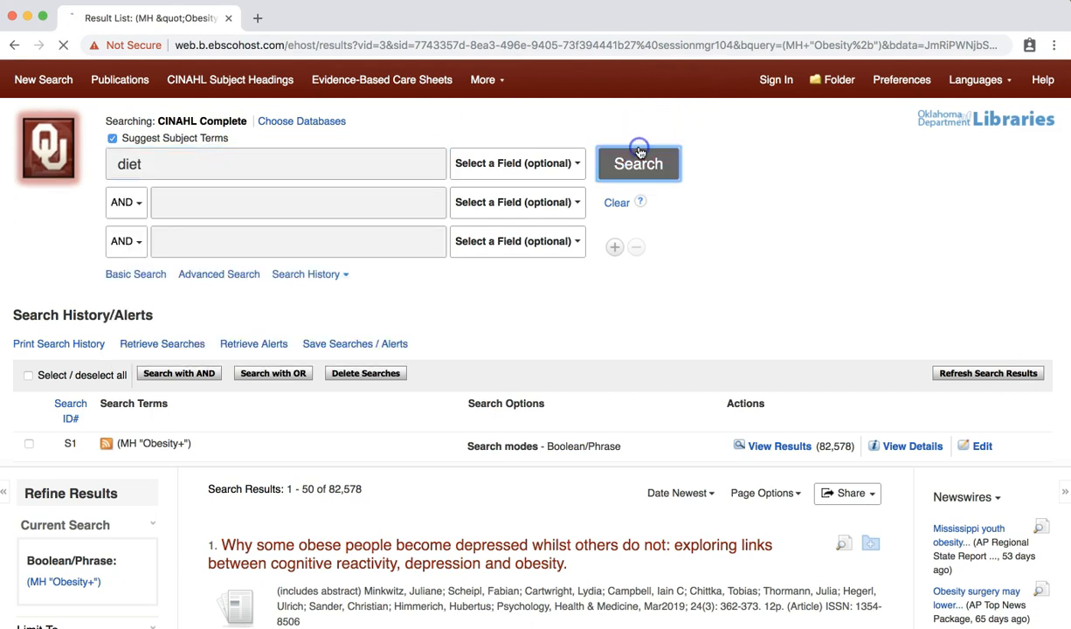
pyautogui.click(639, 164)
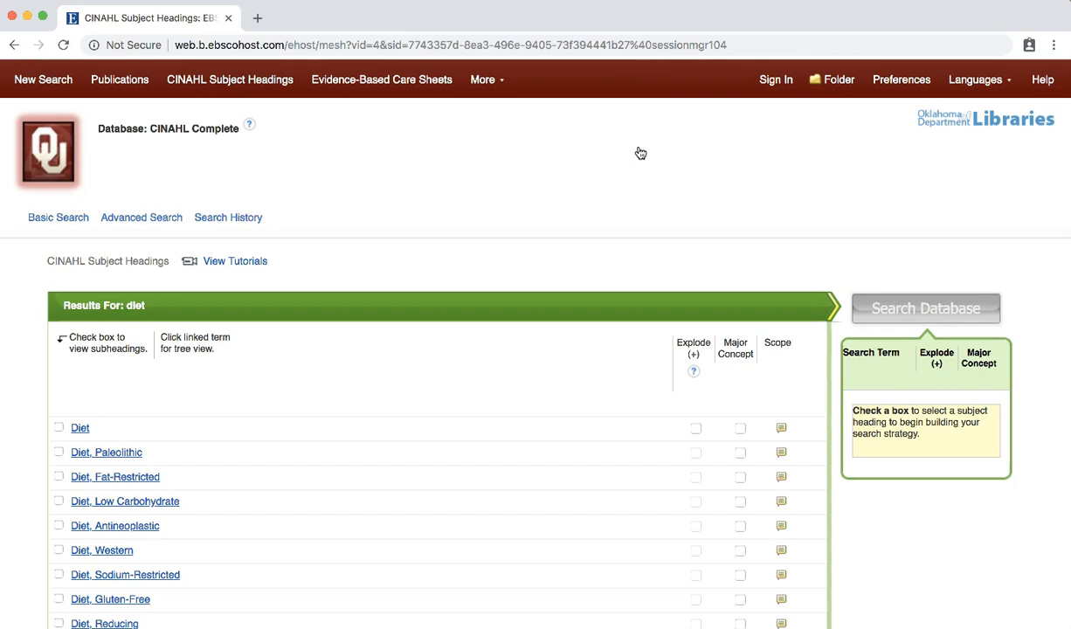
pyautogui.click(60, 426)
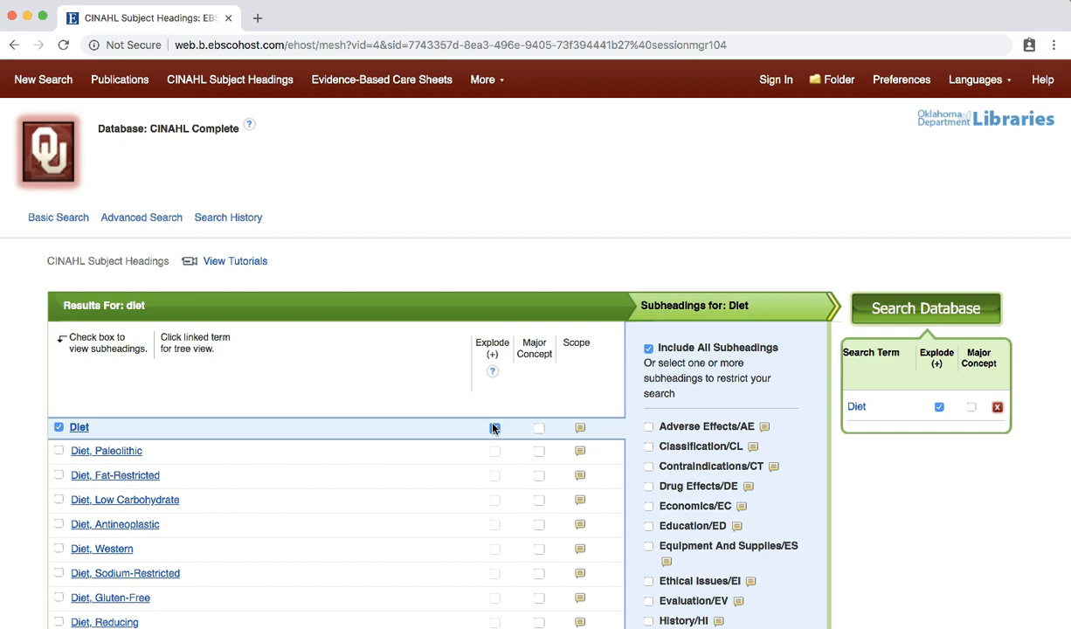
pyautogui.click(493, 428)
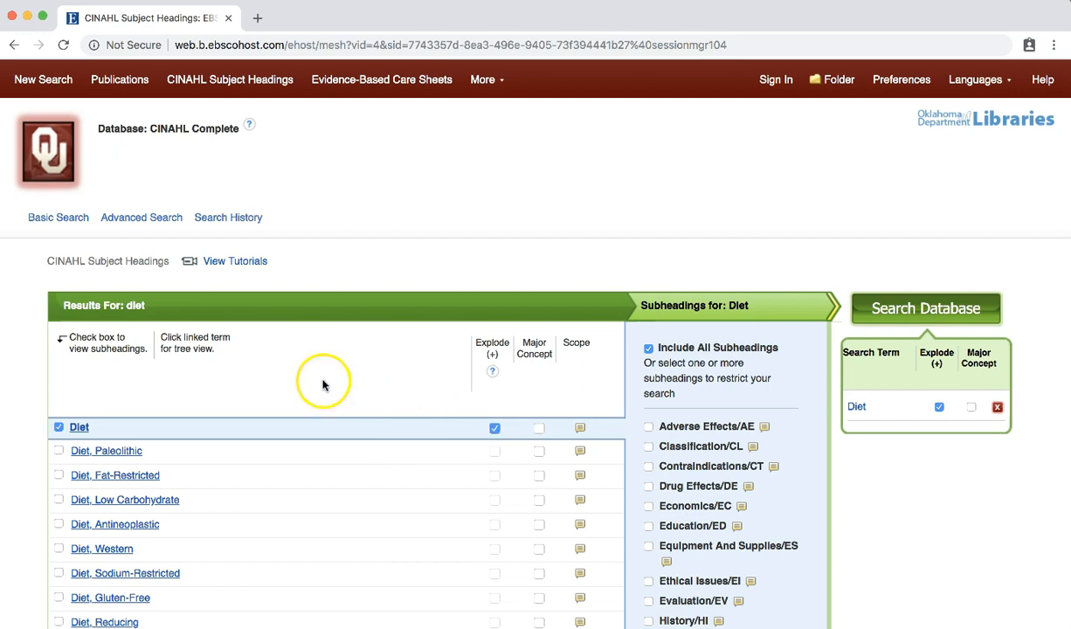
pyautogui.scroll(-3)
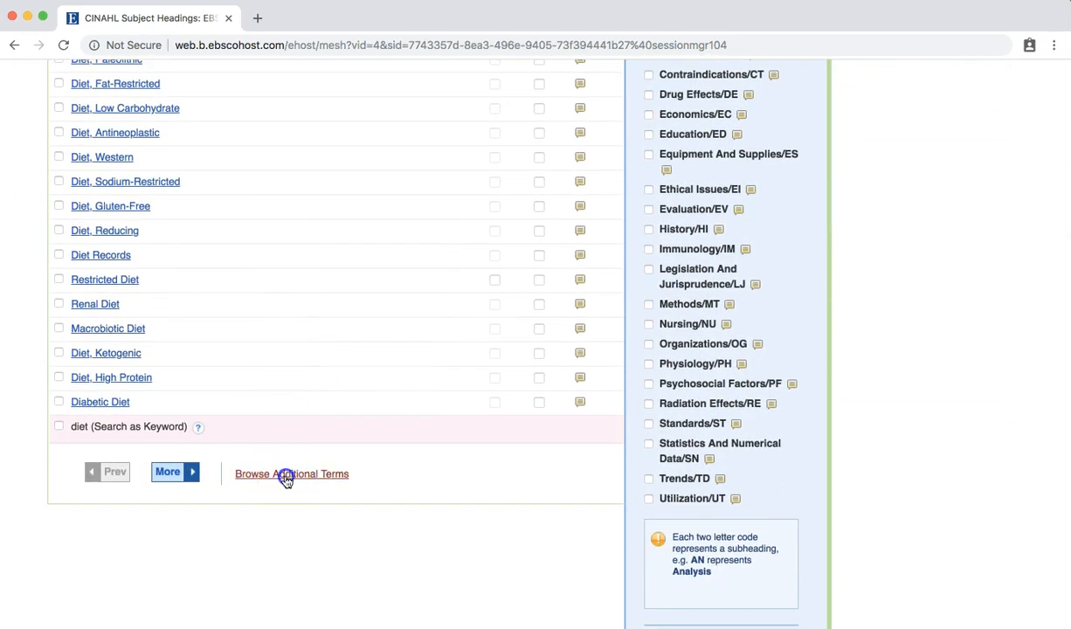
# - Browse additional terms for 'exercise' and add exploded Exercise, combined with Diet by OR
pyautogui.click(290, 474)
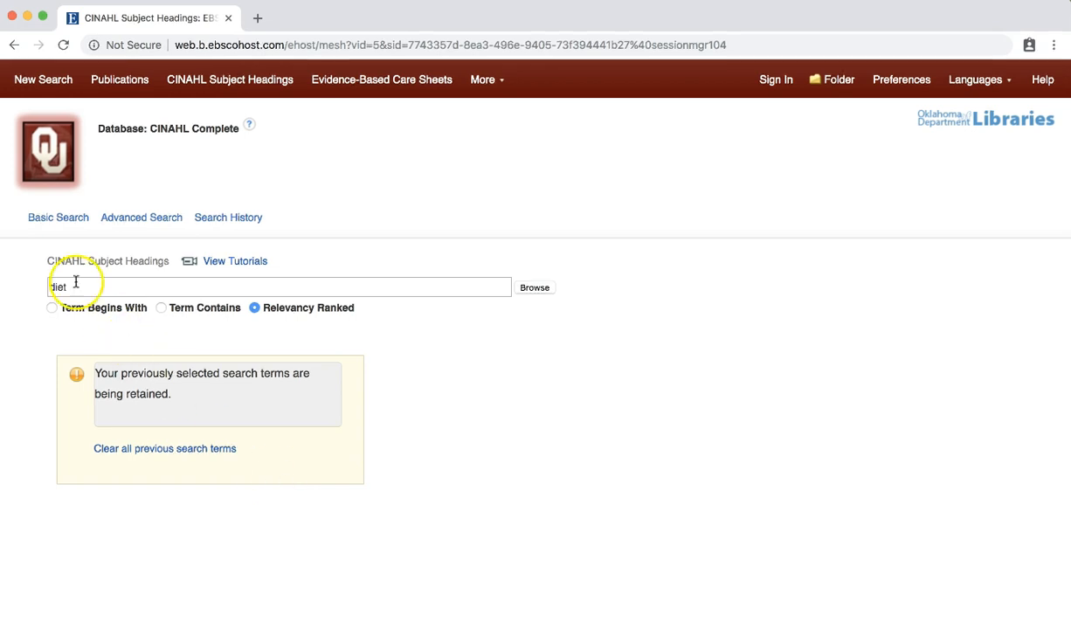
pyautogui.write('exerc')
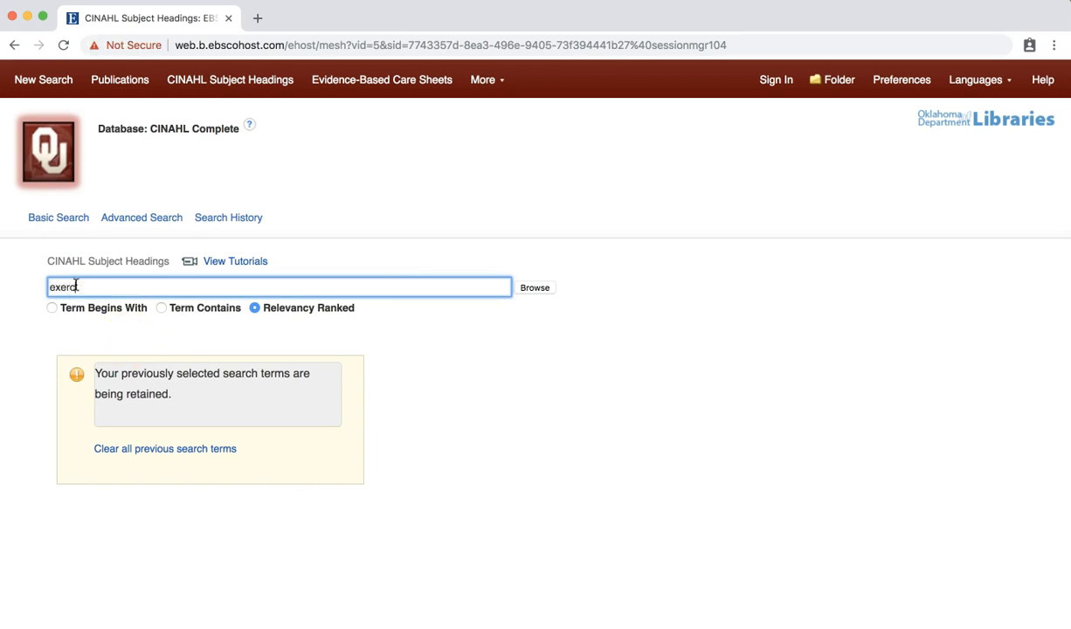
pyautogui.click(534, 287)
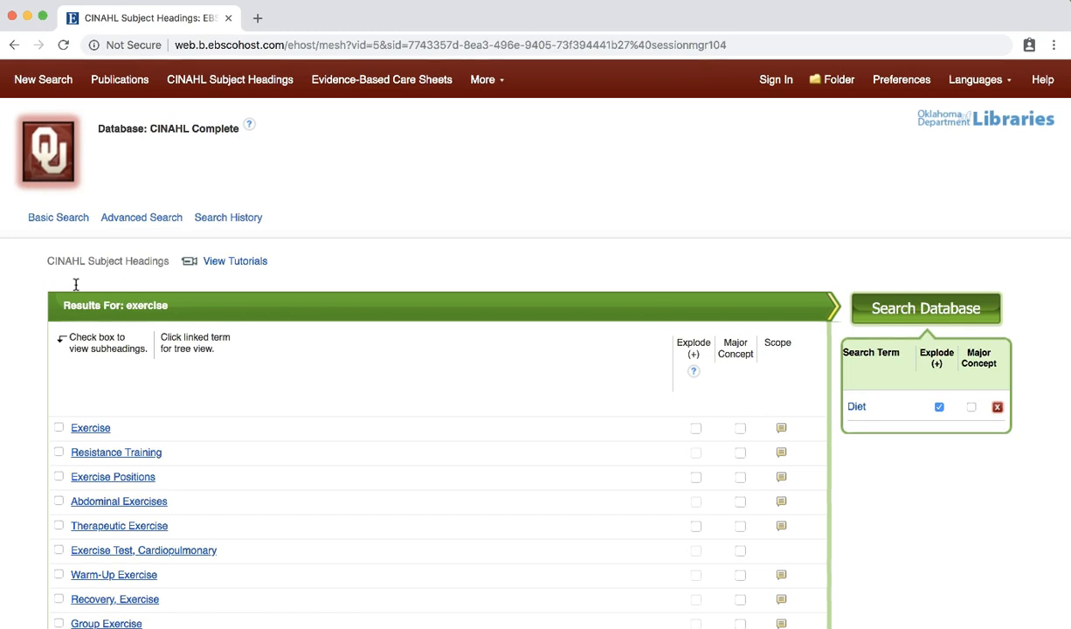
pyautogui.click(60, 426)
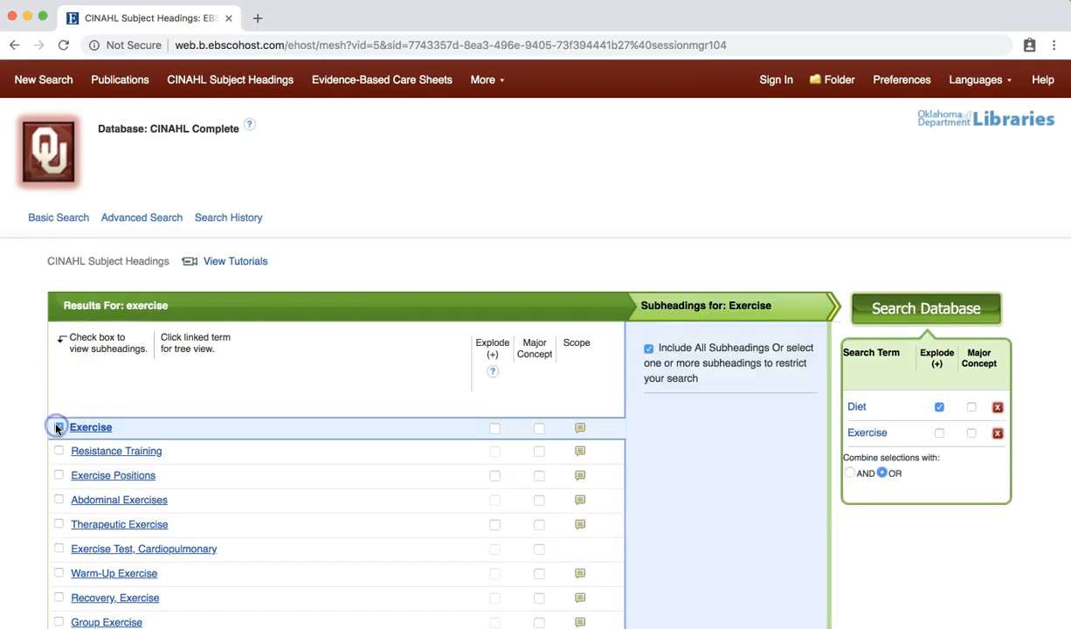
pyautogui.click(59, 426)
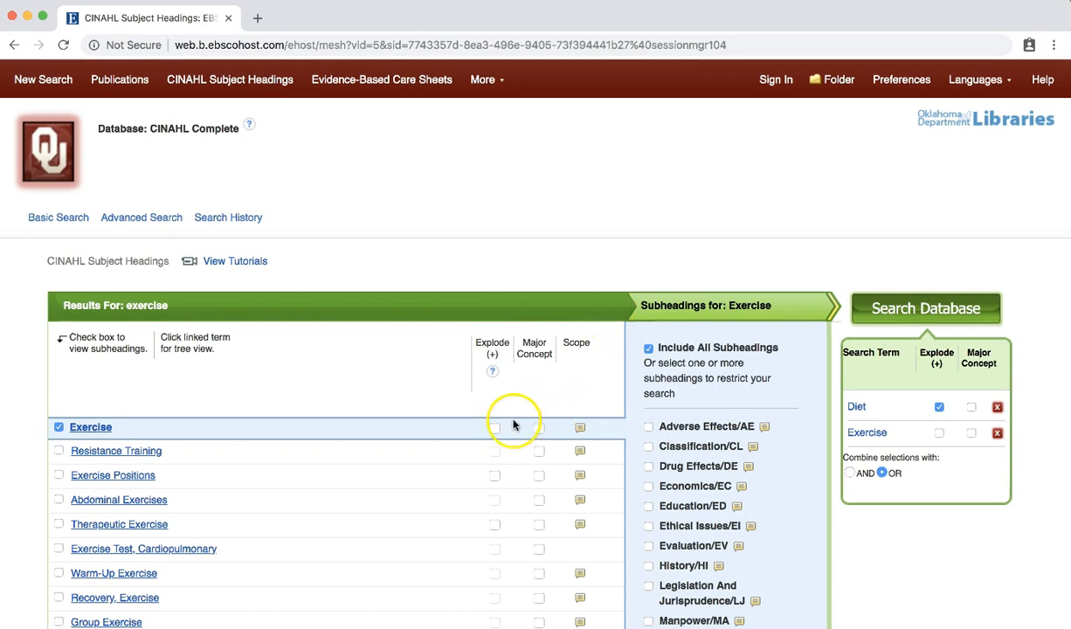
pyautogui.click(496, 426)
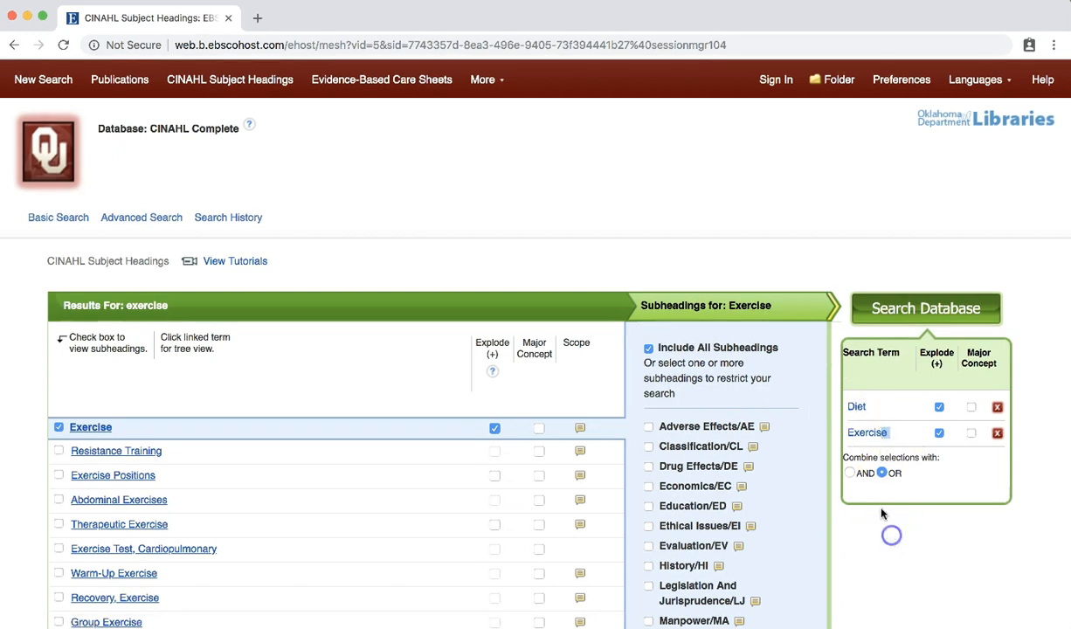
pyautogui.moveTo(950, 465)
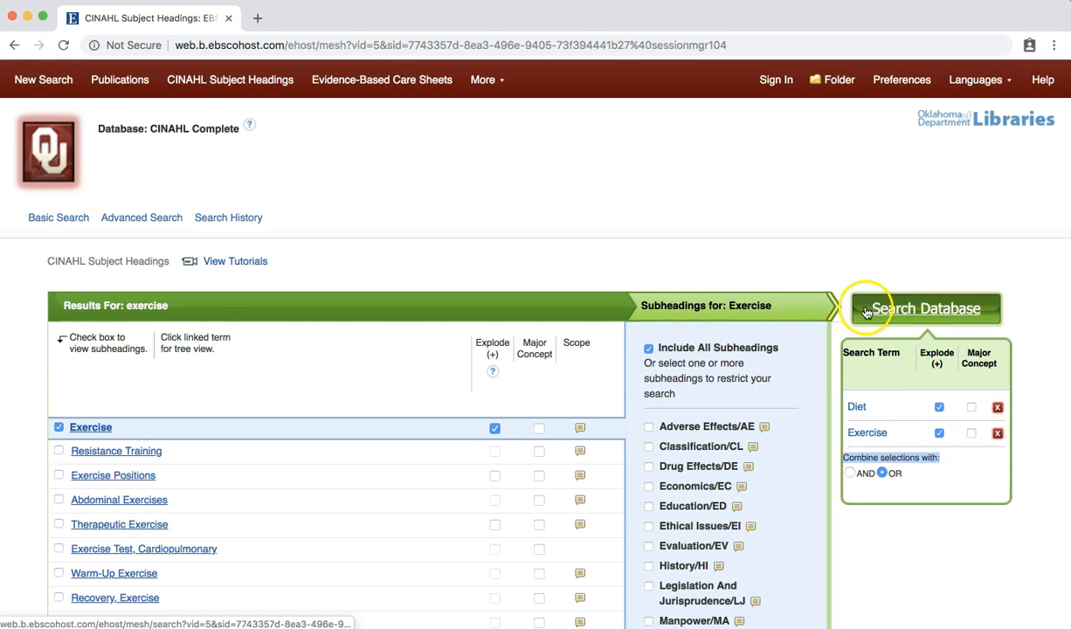
# - Run the Diet OR Exercise heading search, creating S2 with 183,415 results
pyautogui.click(926, 308)
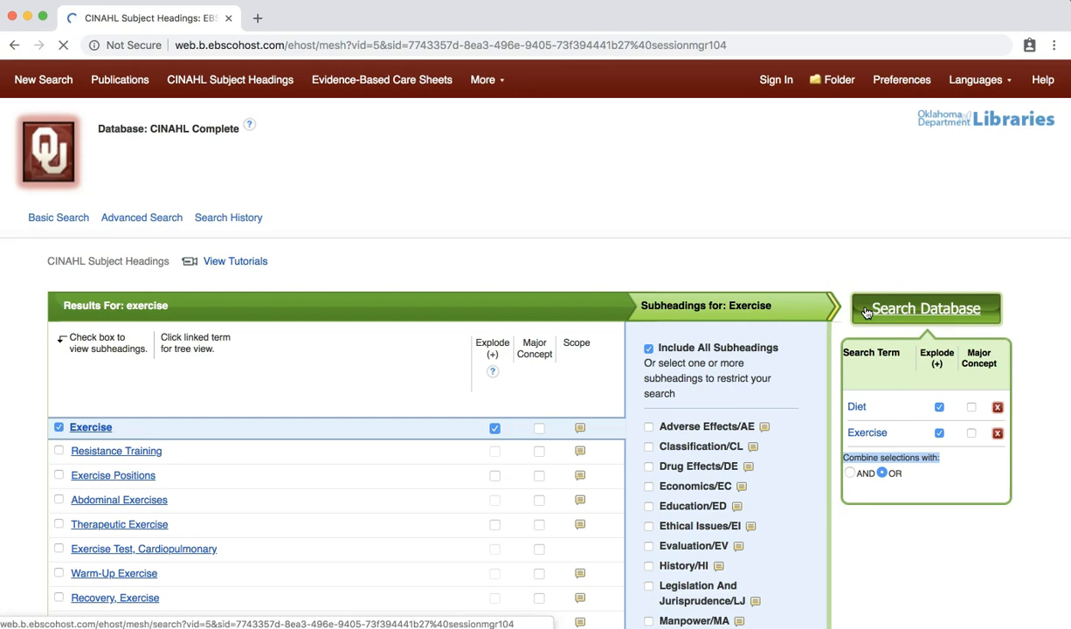
pyautogui.click(925, 308)
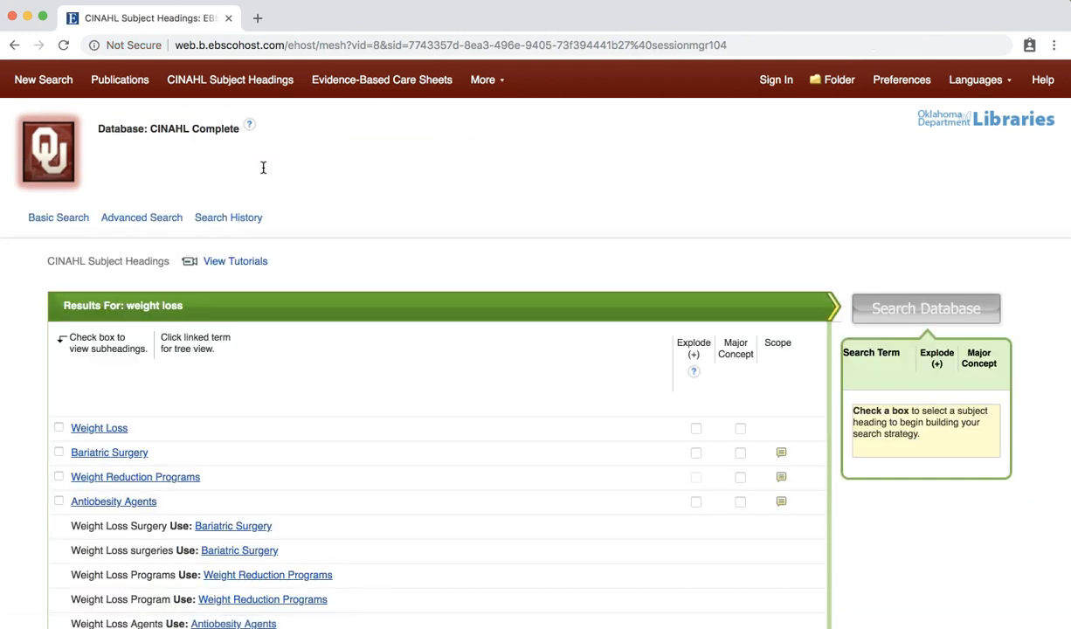
# - Select exploded Weight Loss and run it, creating S3 with 19,572 results
pyautogui.click(59, 428)
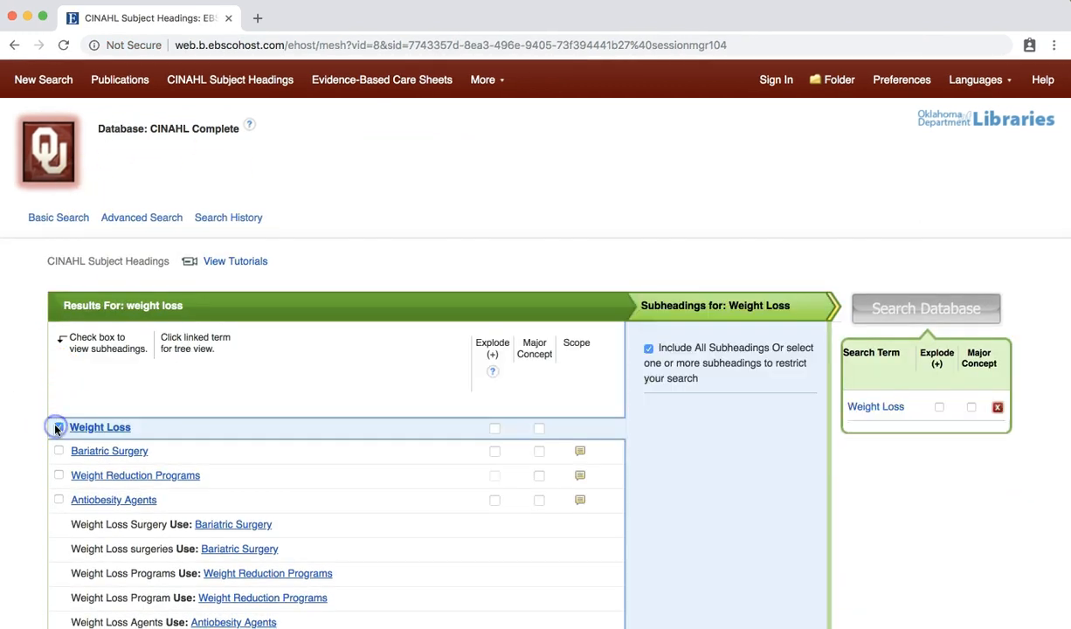
pyautogui.click(59, 427)
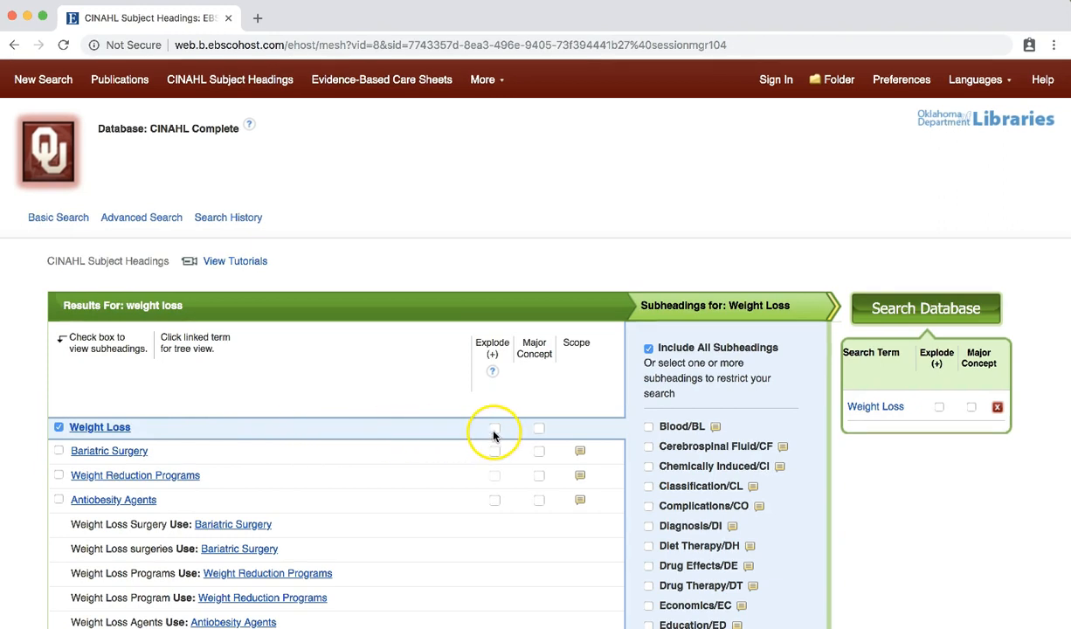
pyautogui.click(494, 428)
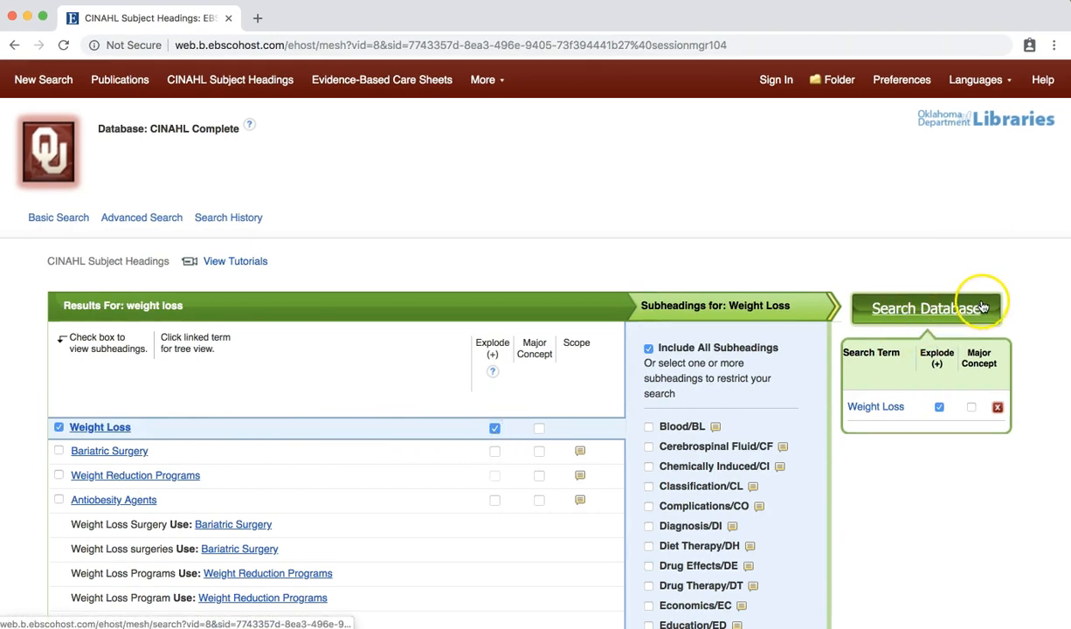
pyautogui.click(922, 307)
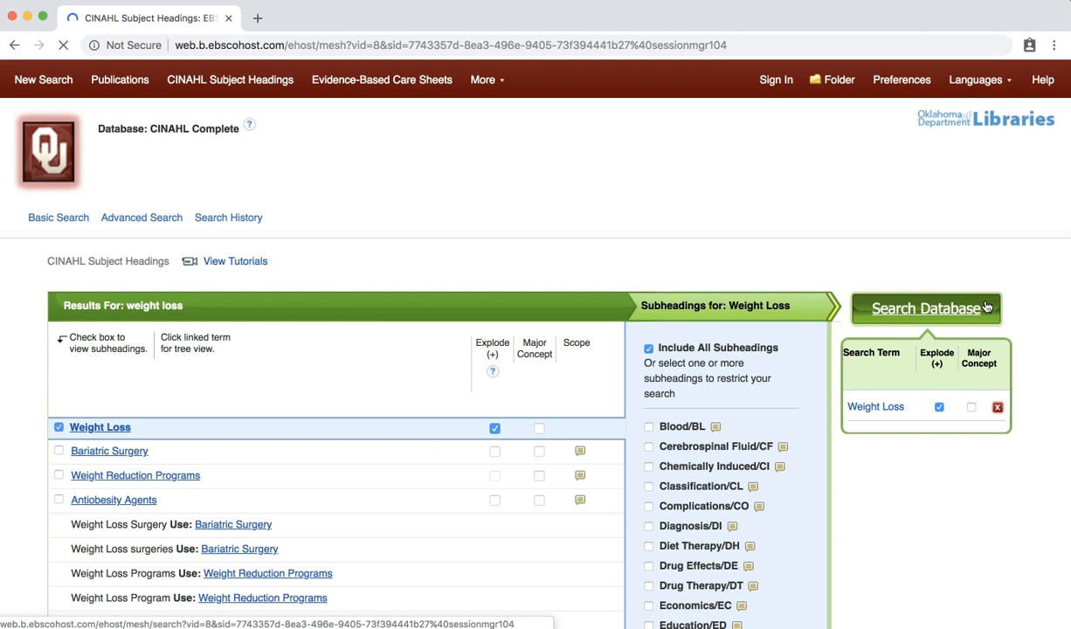
pyautogui.click(924, 308)
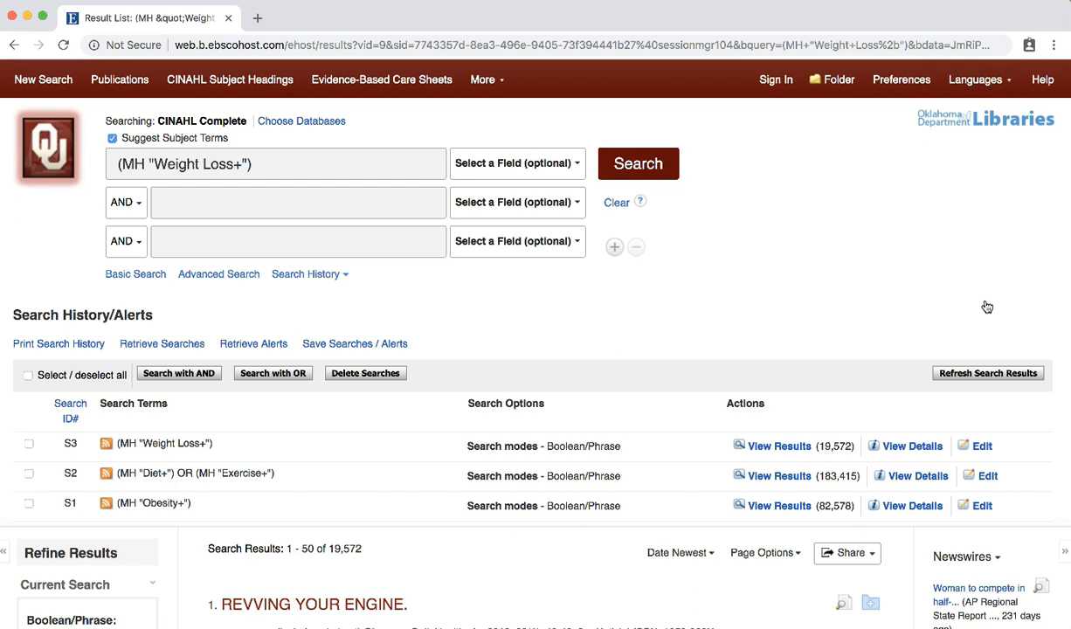
pyautogui.moveTo(892, 237)
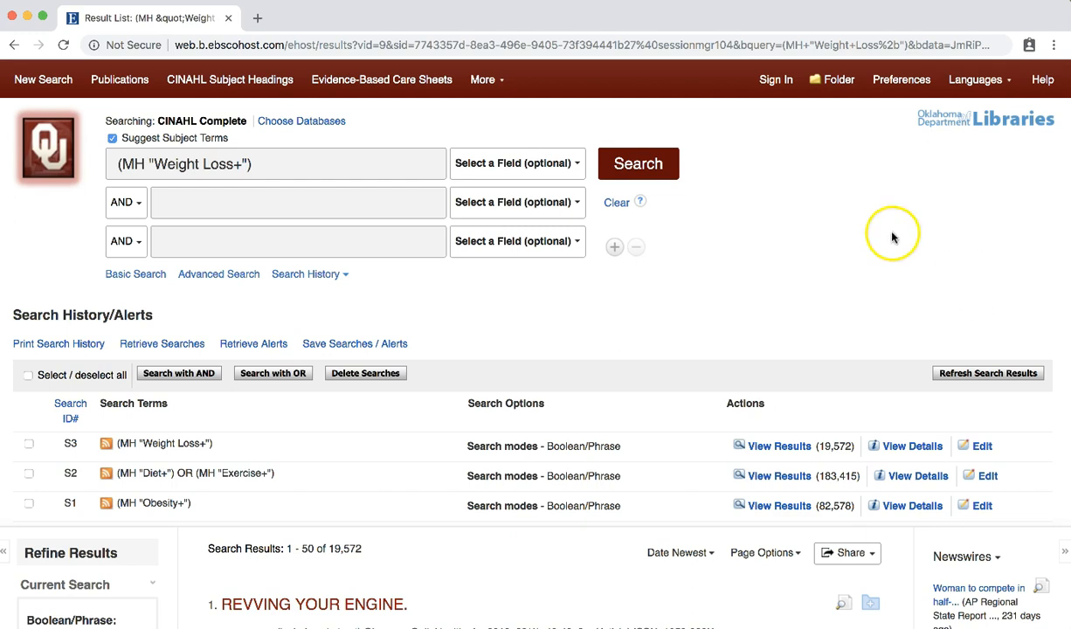
# - Clear the boxes, then combine S1, S2 and S3 with AND into S4 (3,546 results)
pyautogui.click(616, 202)
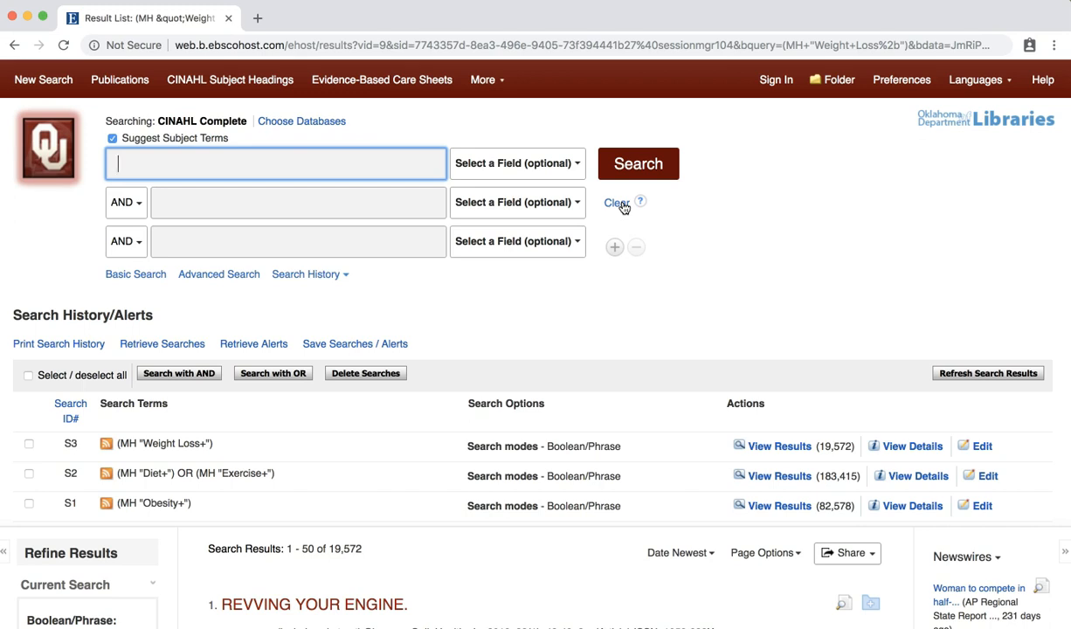
pyautogui.click(28, 443)
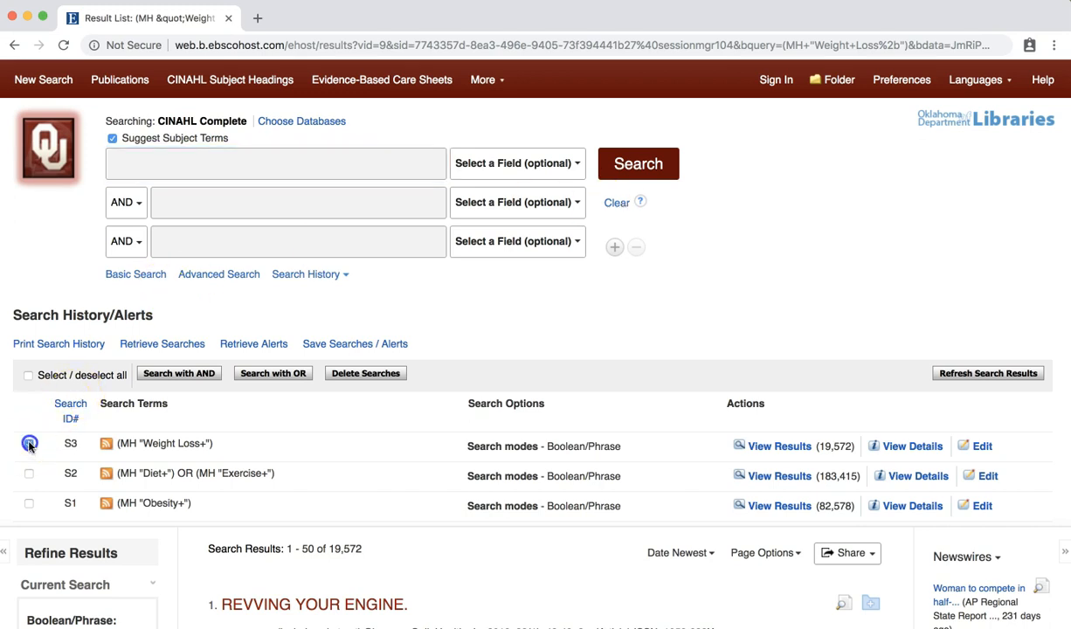
pyautogui.click(28, 374)
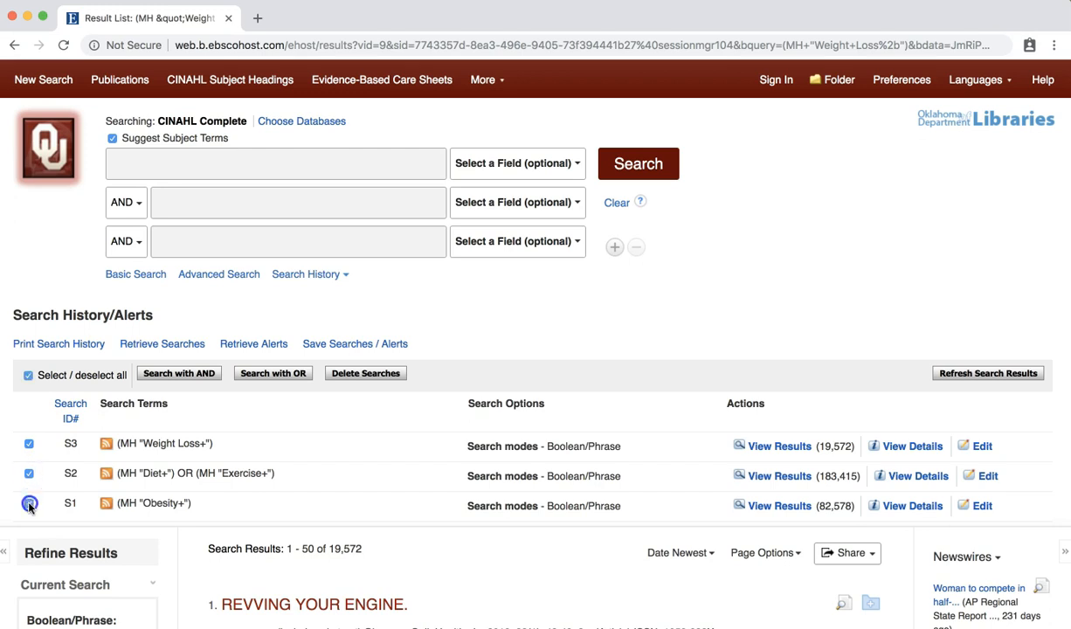
pyautogui.click(178, 374)
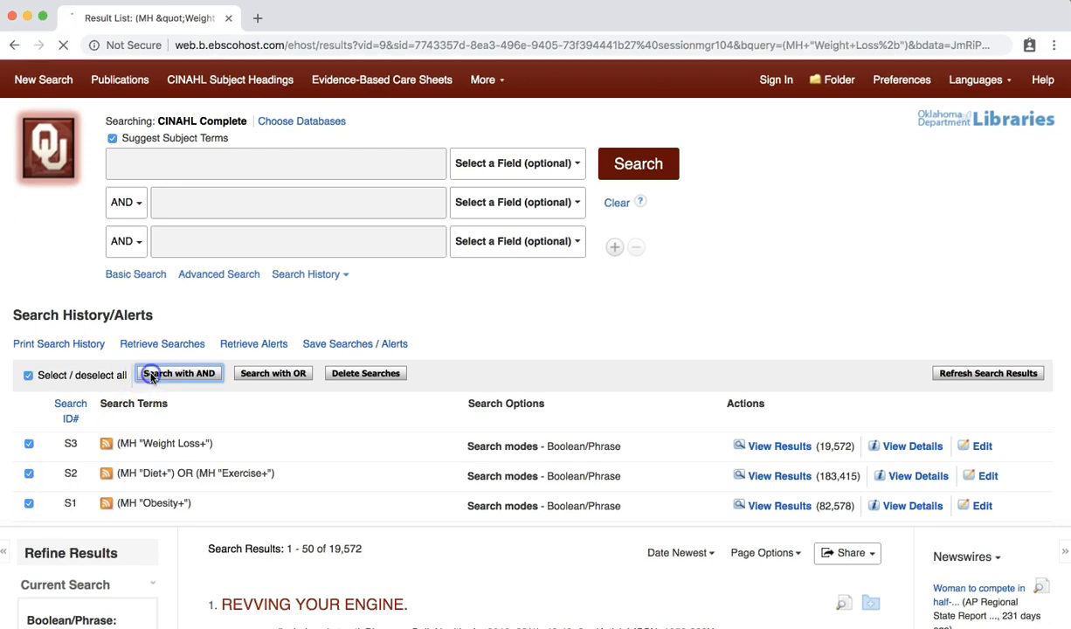
pyautogui.click(178, 374)
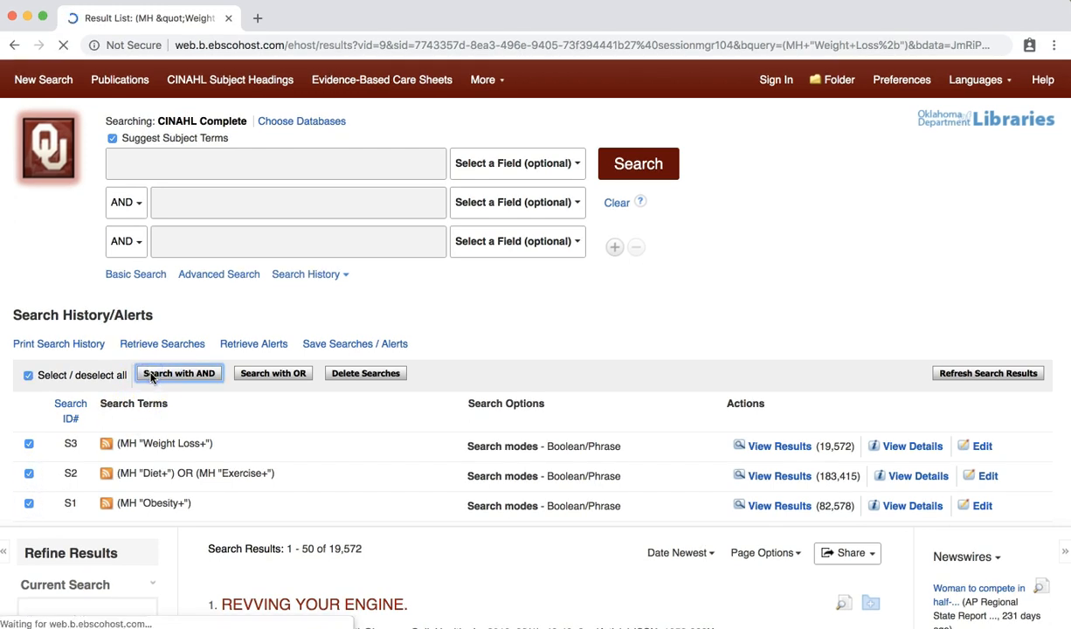
pyautogui.click(178, 373)
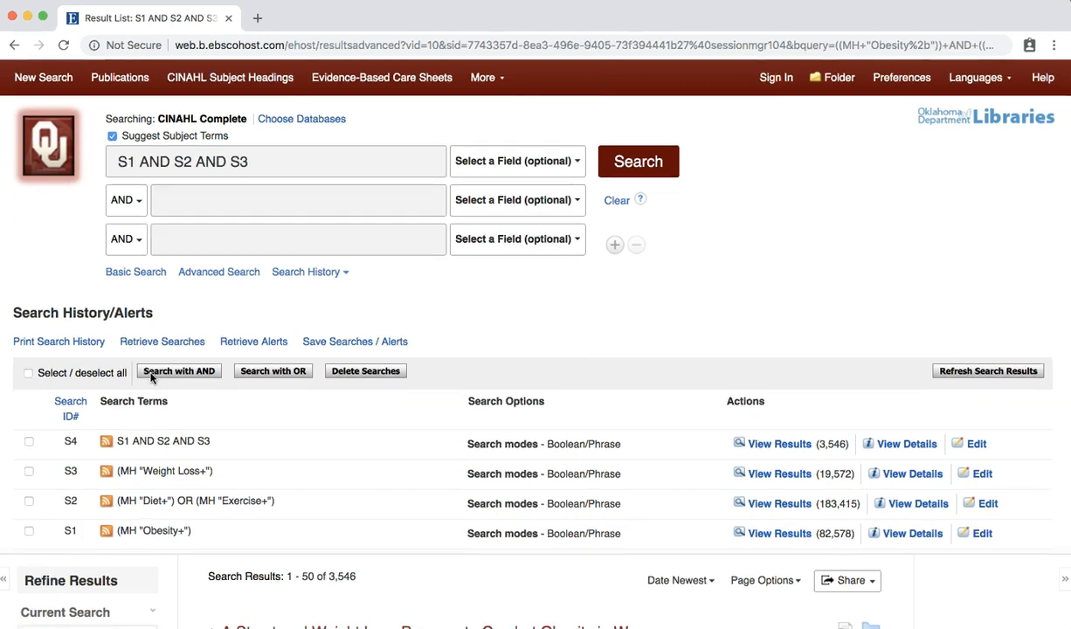
pyautogui.scroll(-3)
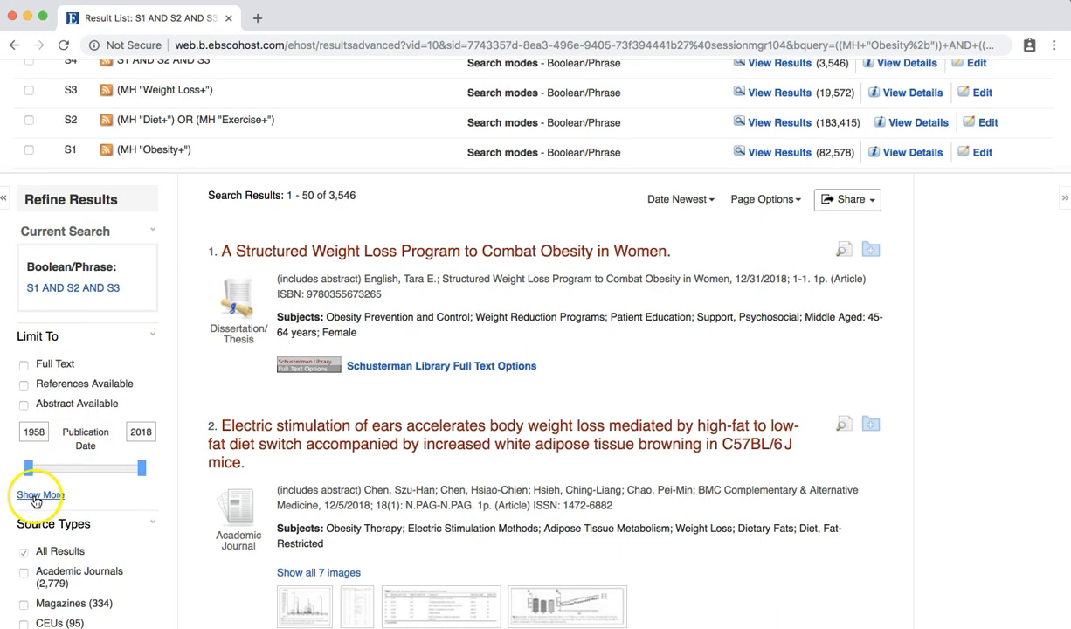
# - Set Publication Type to Randomized Controlled Trial in the full limiters and rerun the search
pyautogui.click(39, 496)
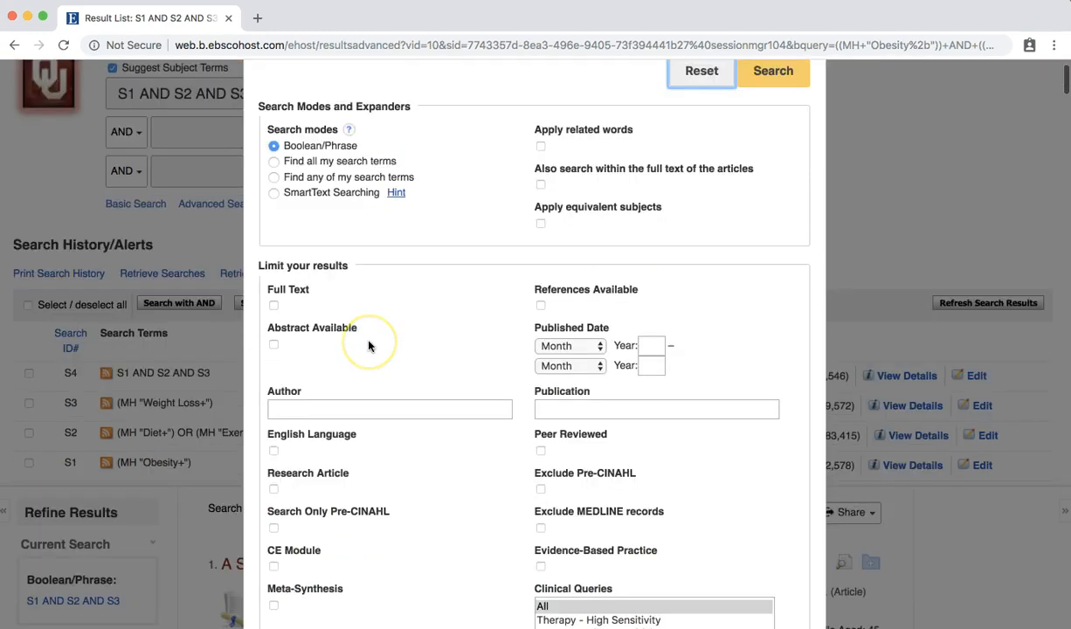
pyautogui.scroll(-3)
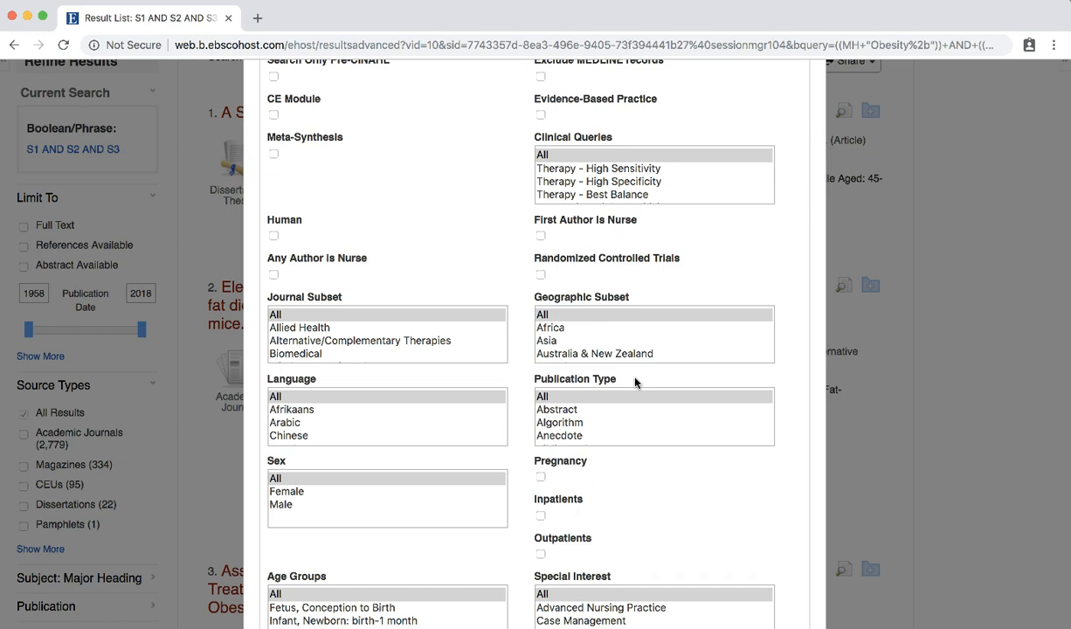
pyautogui.scroll(-3)
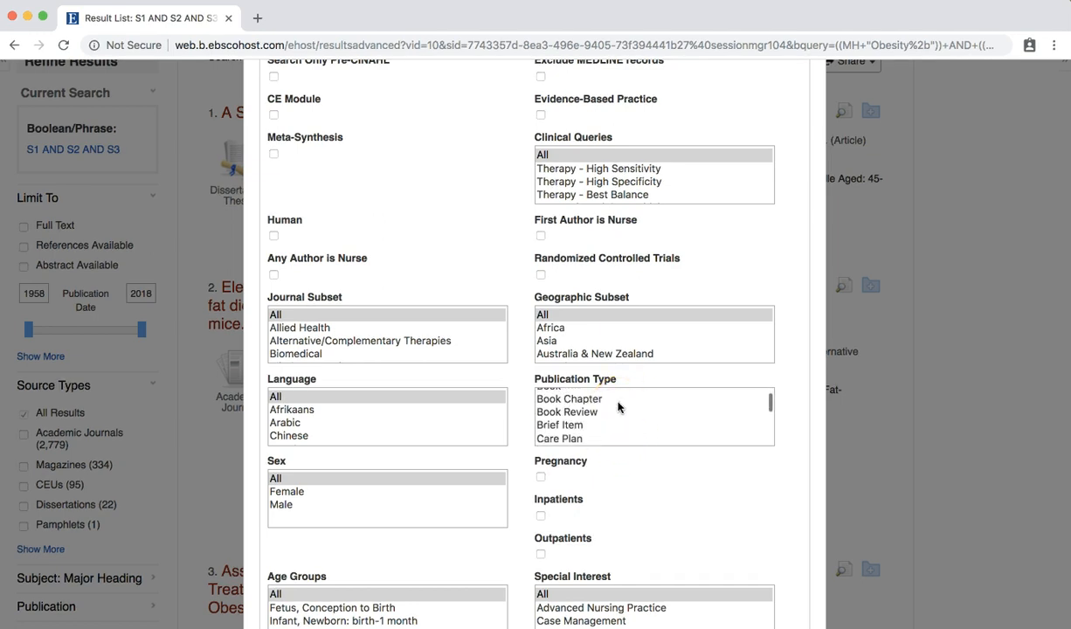
pyautogui.scroll(-3)
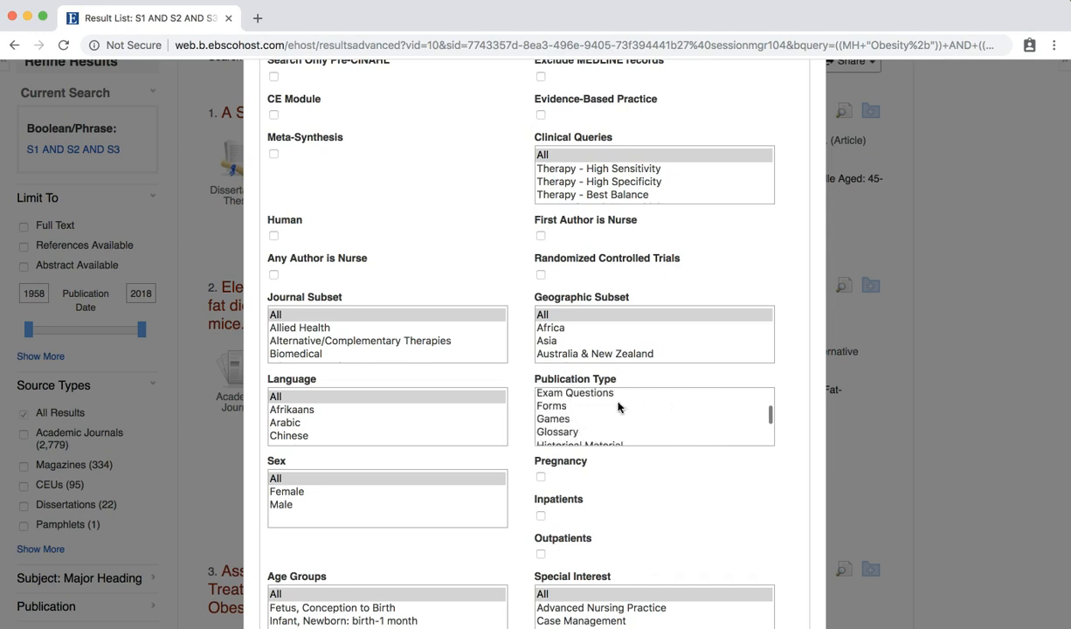
pyautogui.scroll(-3)
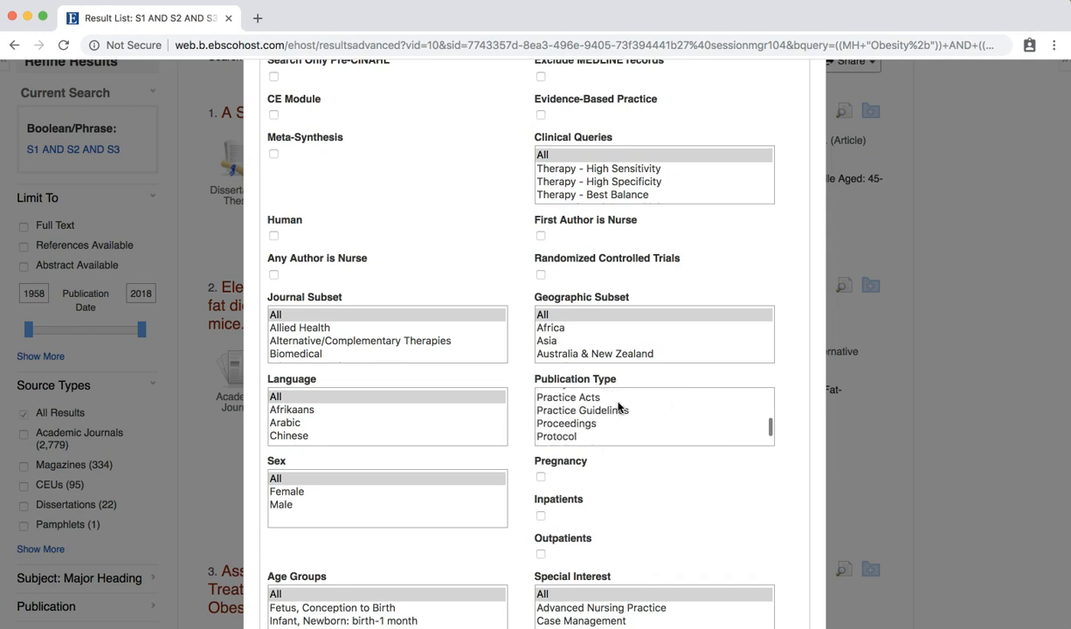
pyautogui.click(604, 414)
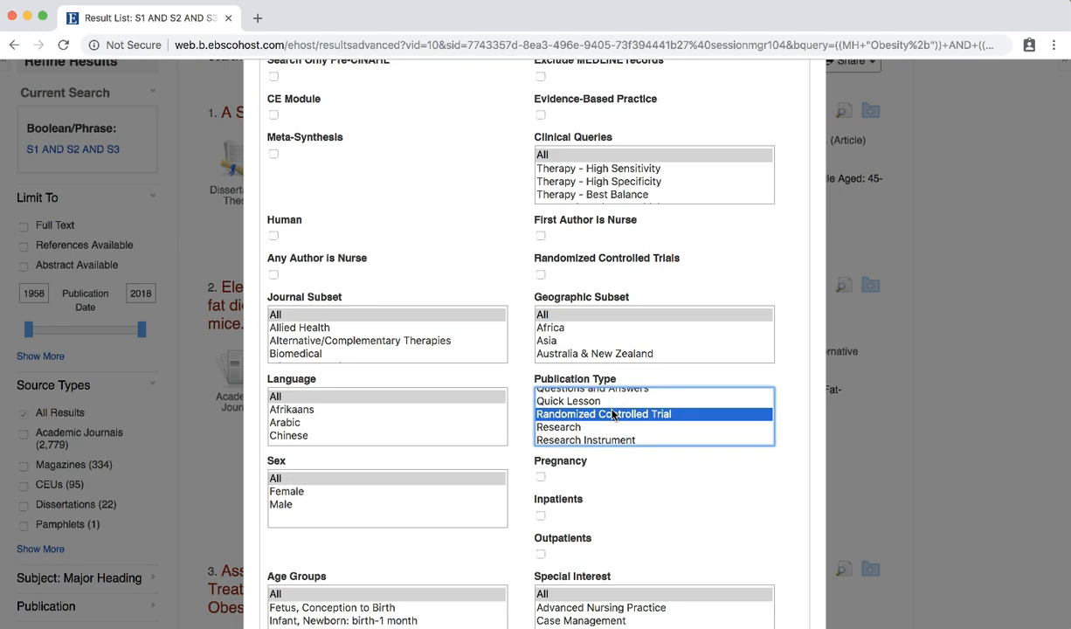
pyautogui.moveTo(677, 471)
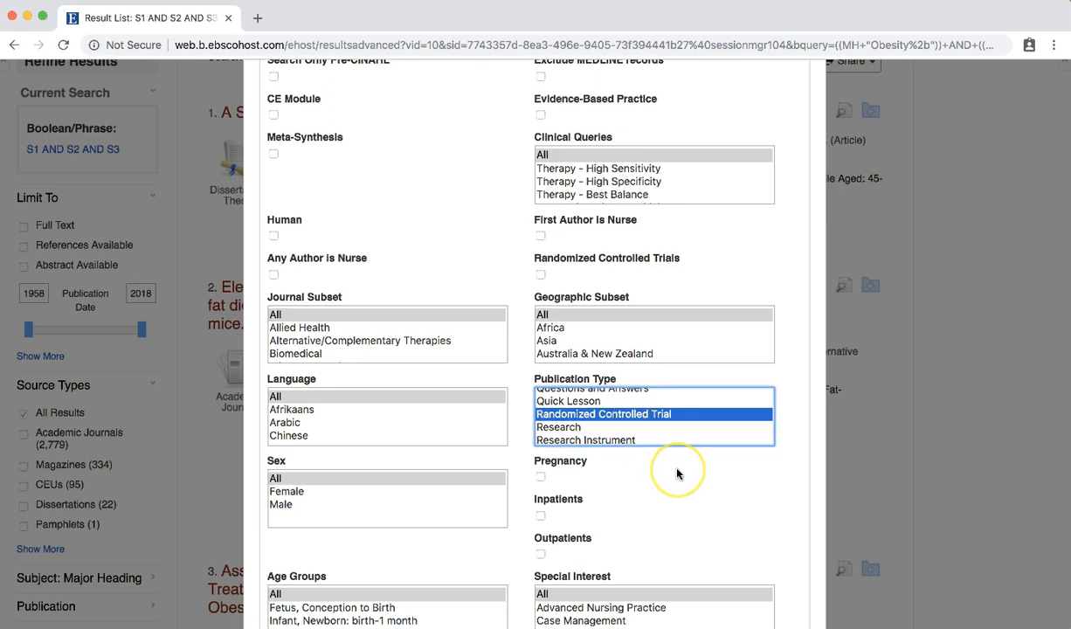
pyautogui.scroll(-3)
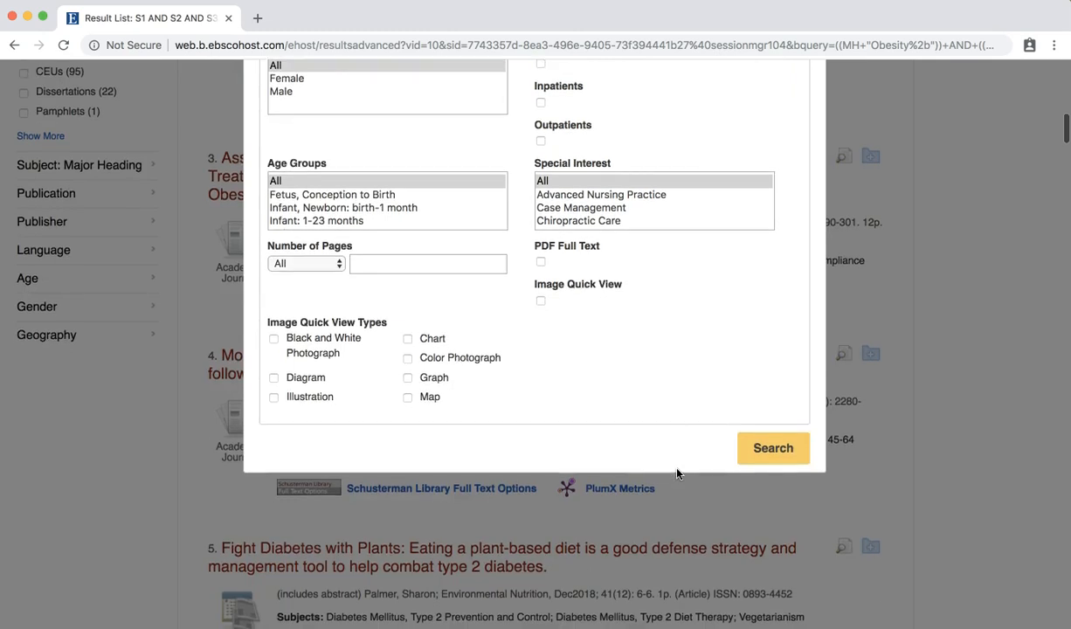
pyautogui.click(772, 447)
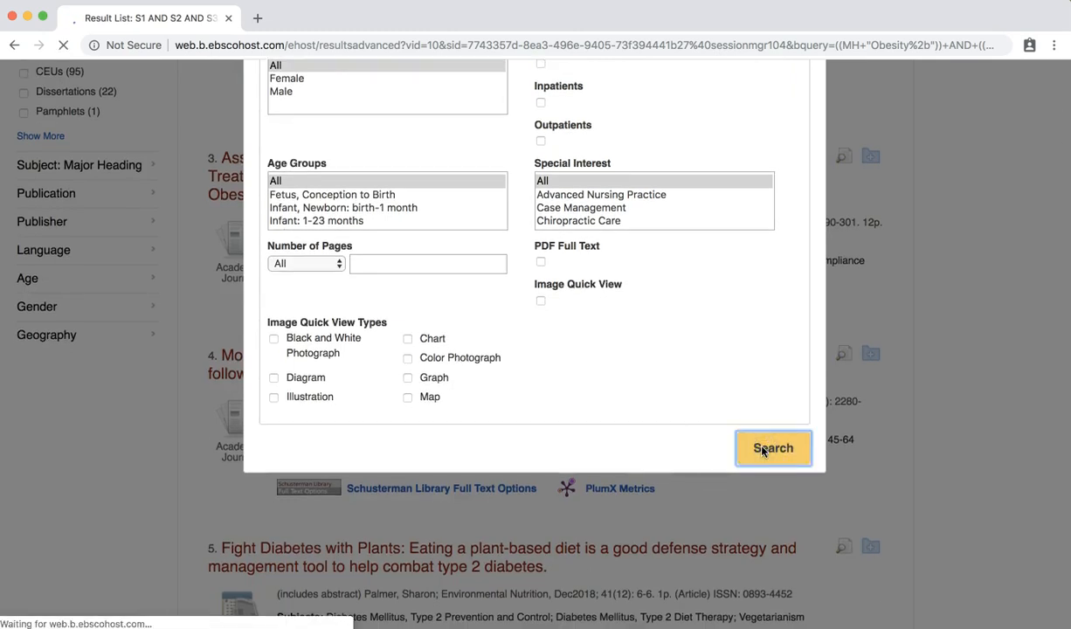
# - View the new S5 entry (randomized controlled trials, 553 results) in Search History
pyautogui.click(772, 447)
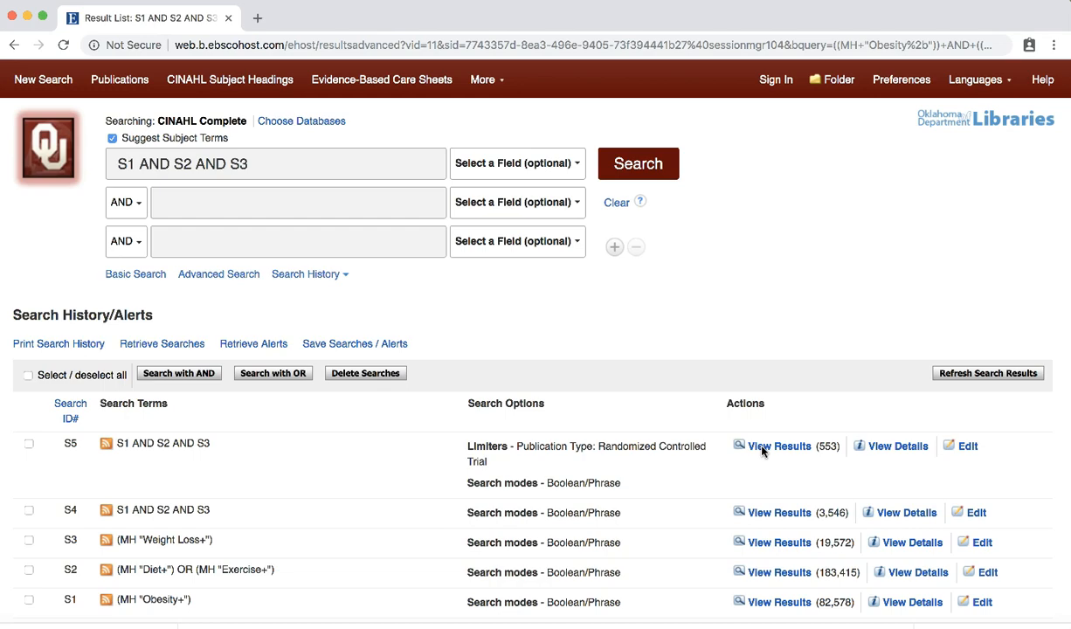
# - Show S5 results and refine by Age to aged 65+ years, leaving 179 results
pyautogui.click(777, 446)
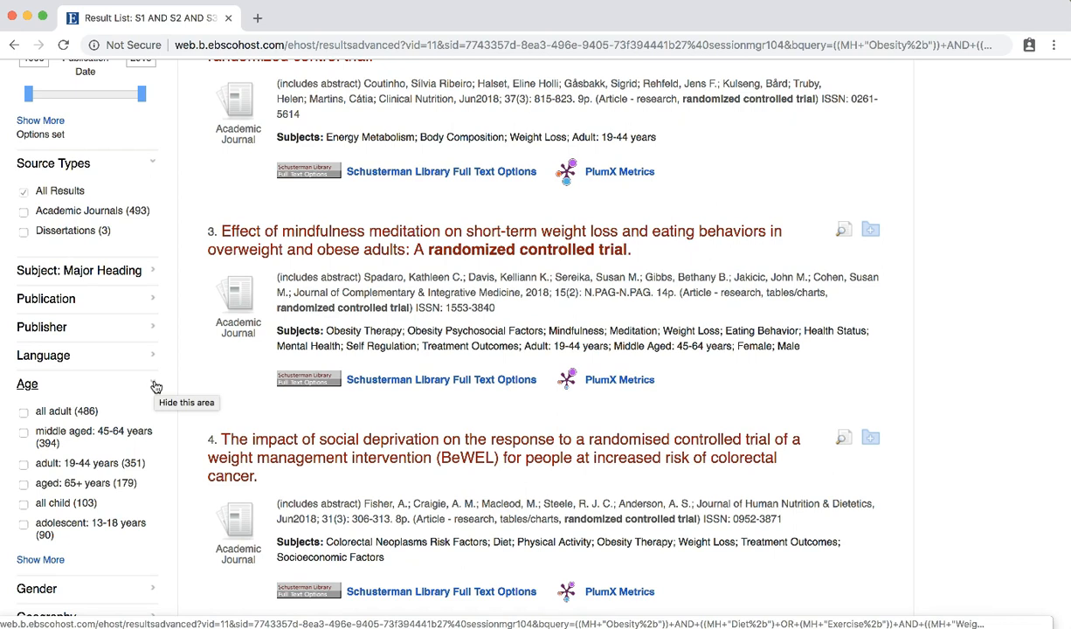
pyautogui.click(24, 484)
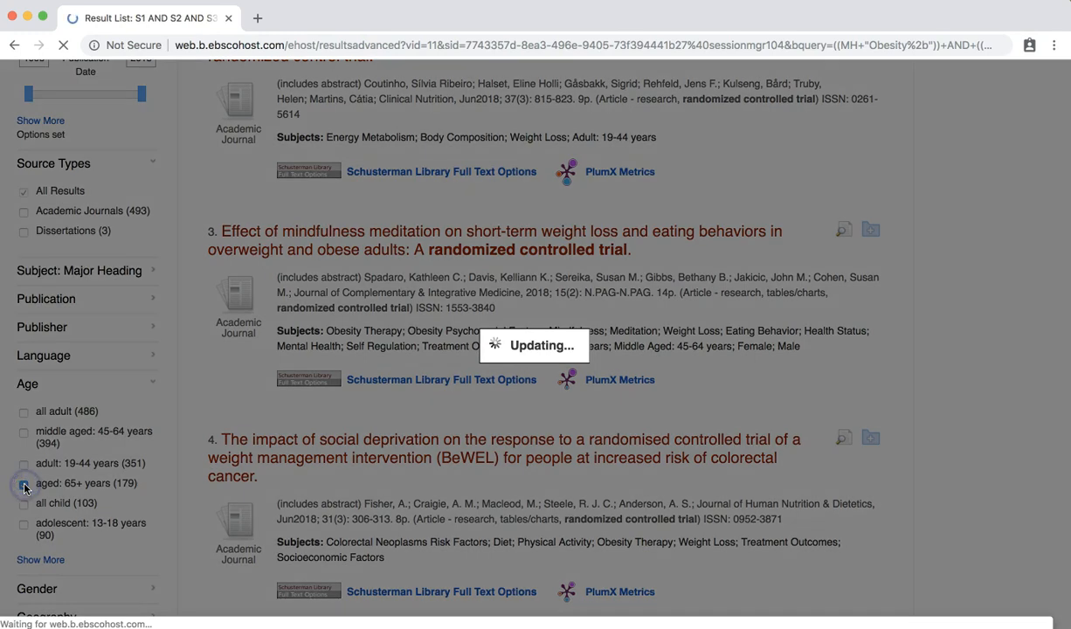
pyautogui.click(25, 484)
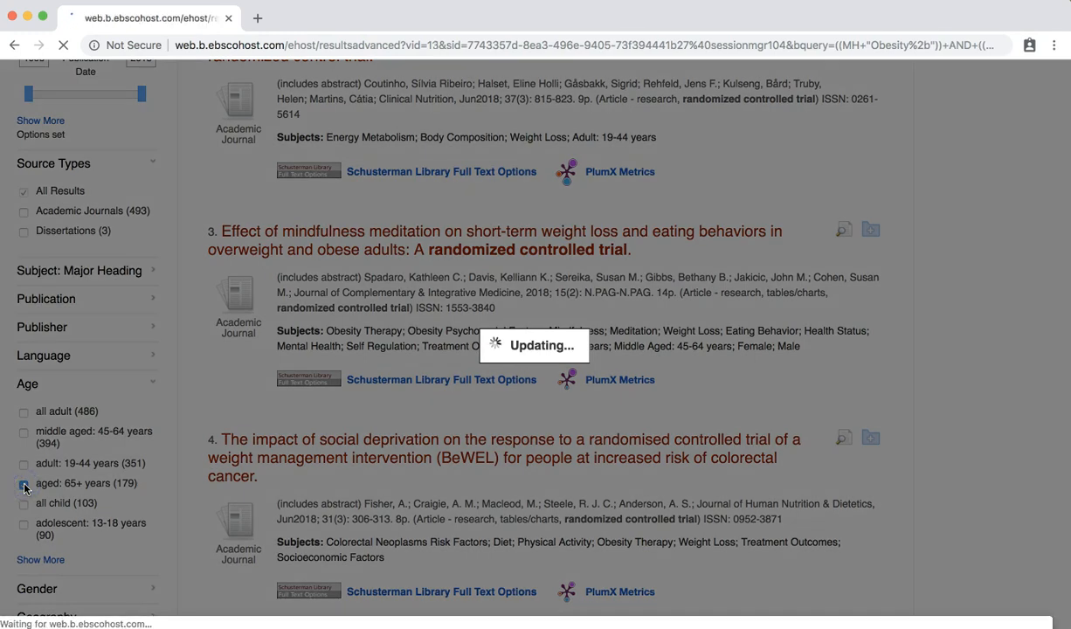
pyautogui.click(25, 482)
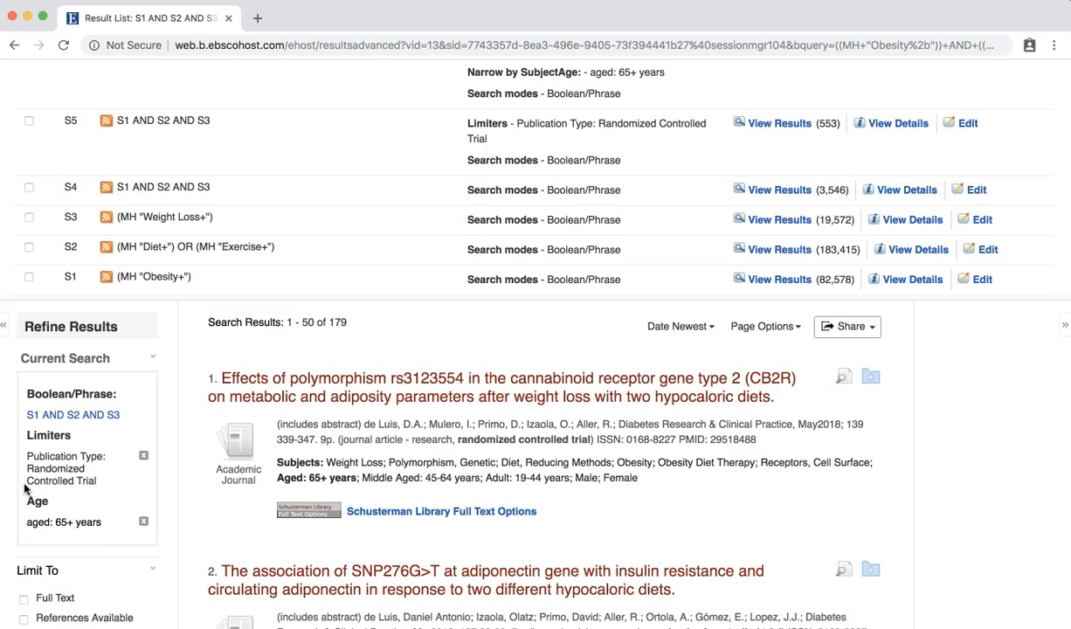